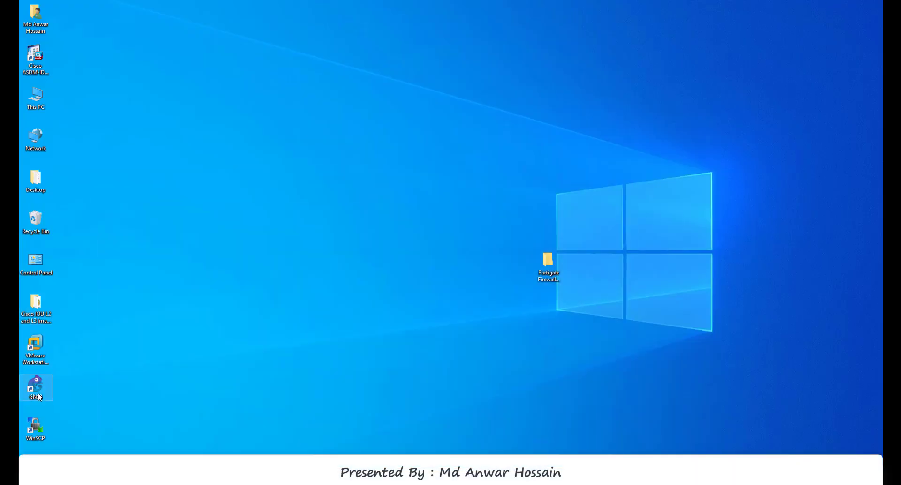
Launch GNS3 from the desktop and dismiss the project dialog without creating one.
double_click(35, 387)
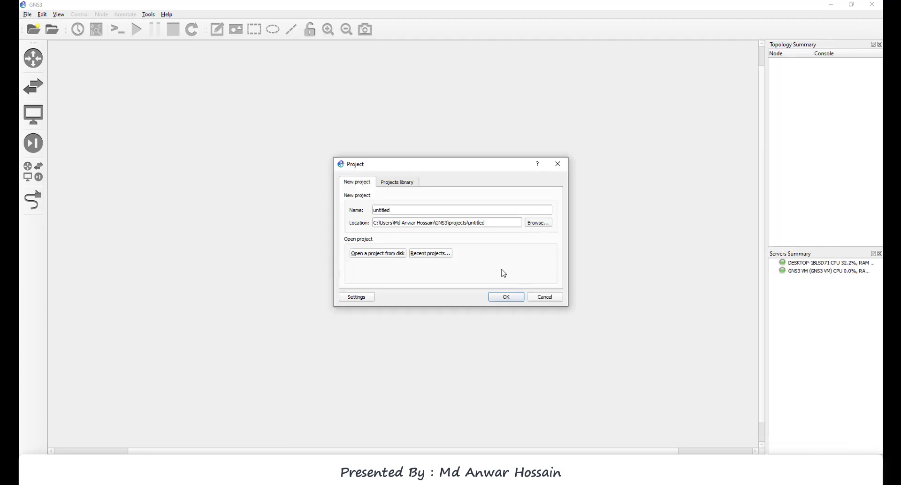
click(543, 296)
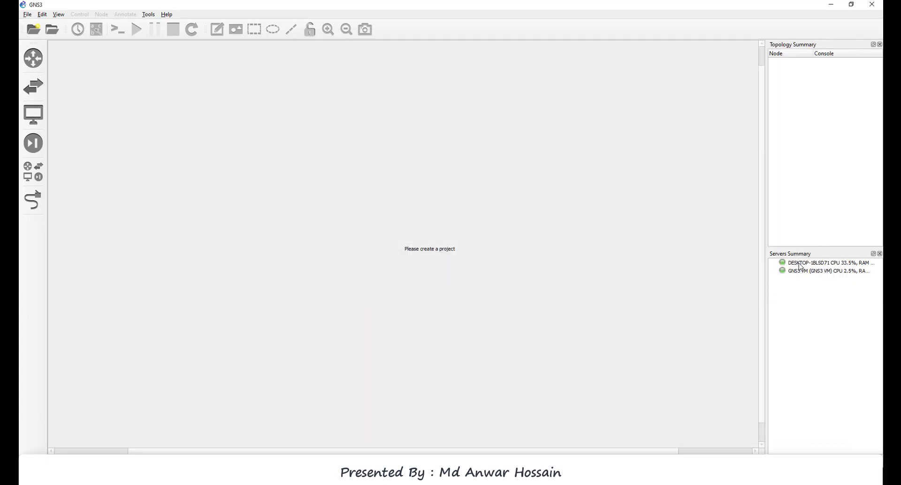
mouse_move(659, 247)
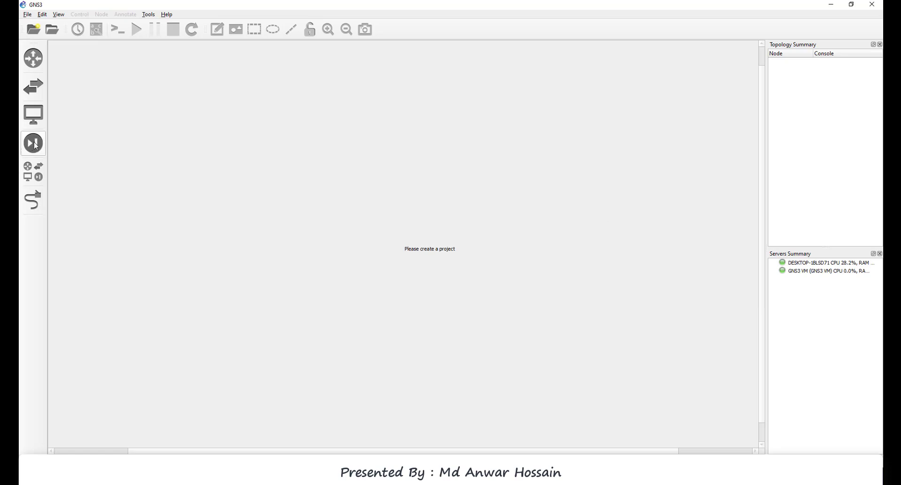
mouse_move(33, 143)
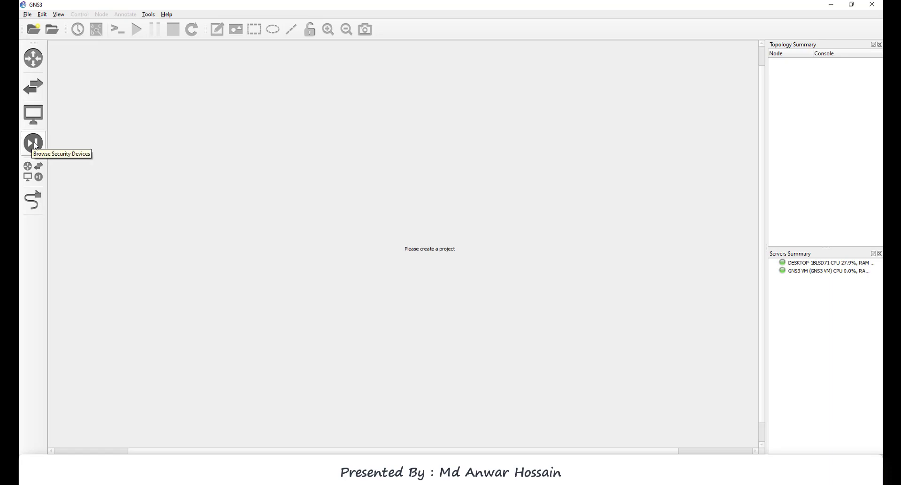
Start a new appliance template from the server and choose FortiGate under Firewalls to install.
click(32, 142)
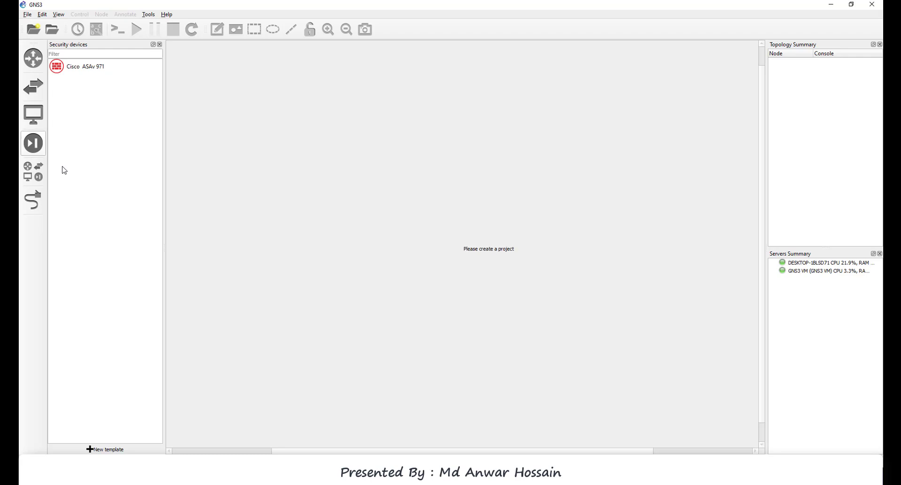
click(108, 450)
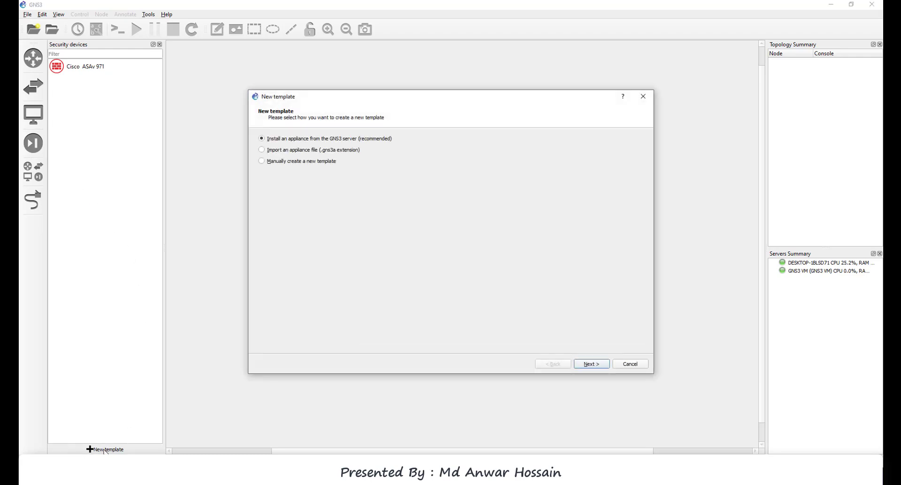
mouse_move(249, 168)
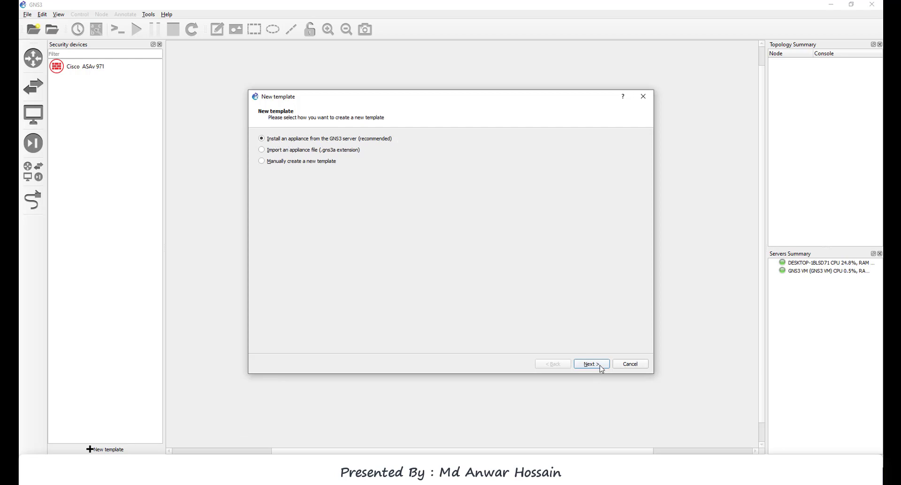
click(590, 364)
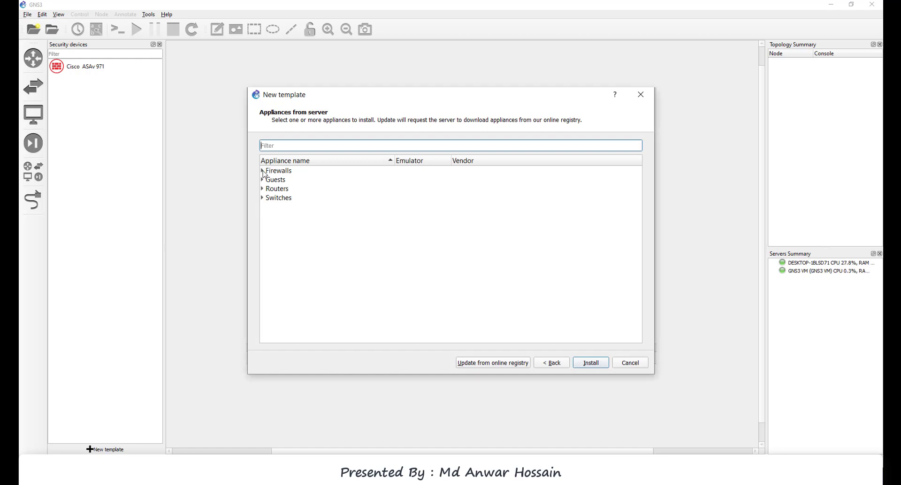
click(262, 171)
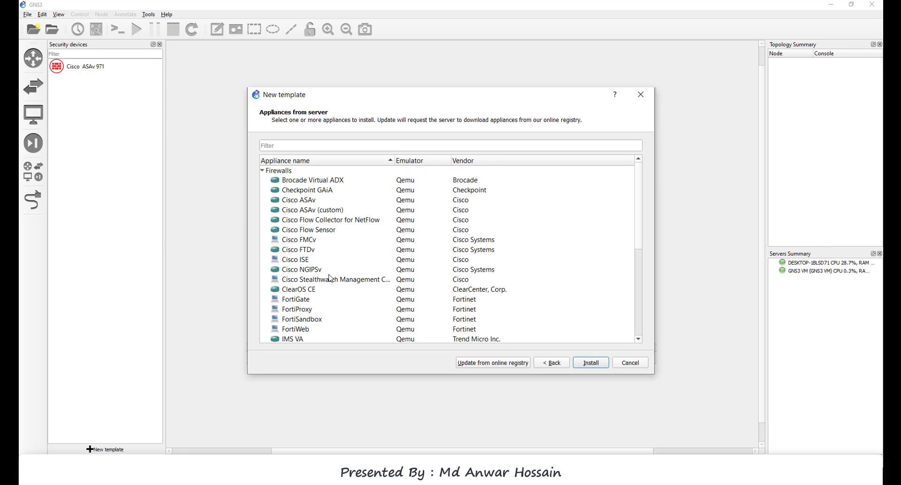
click(296, 299)
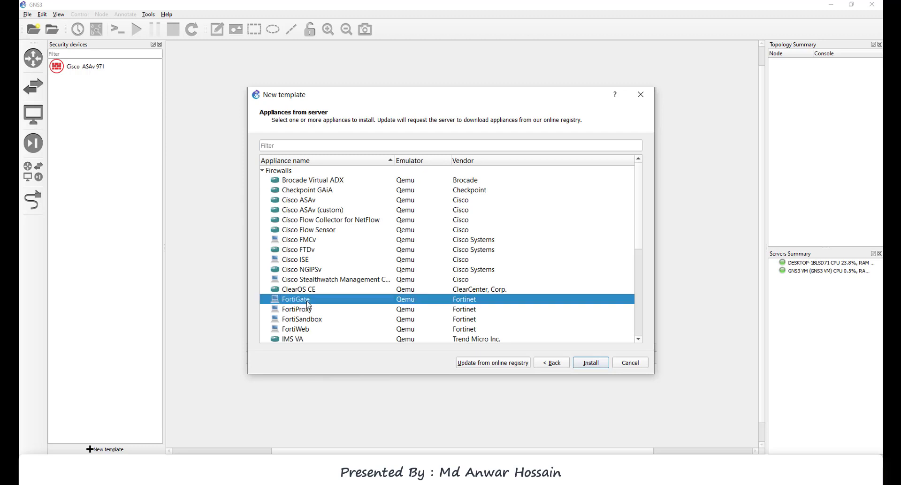
click(629, 363)
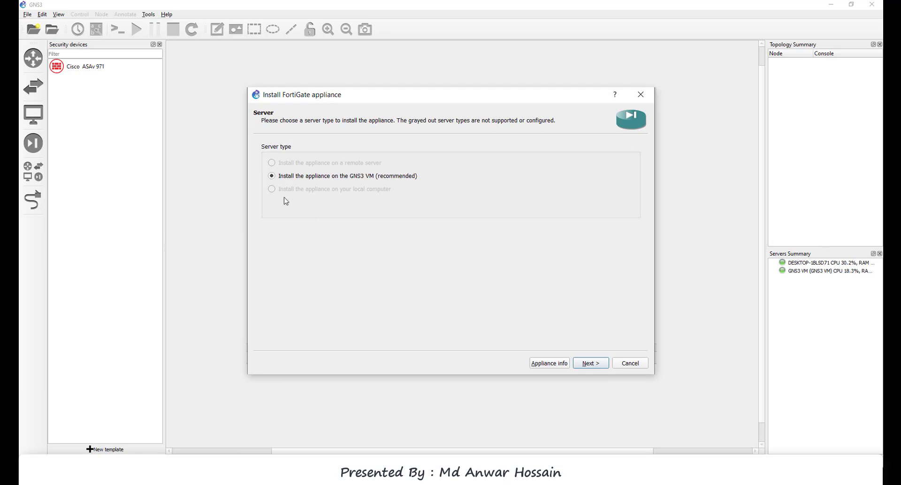
mouse_move(338, 180)
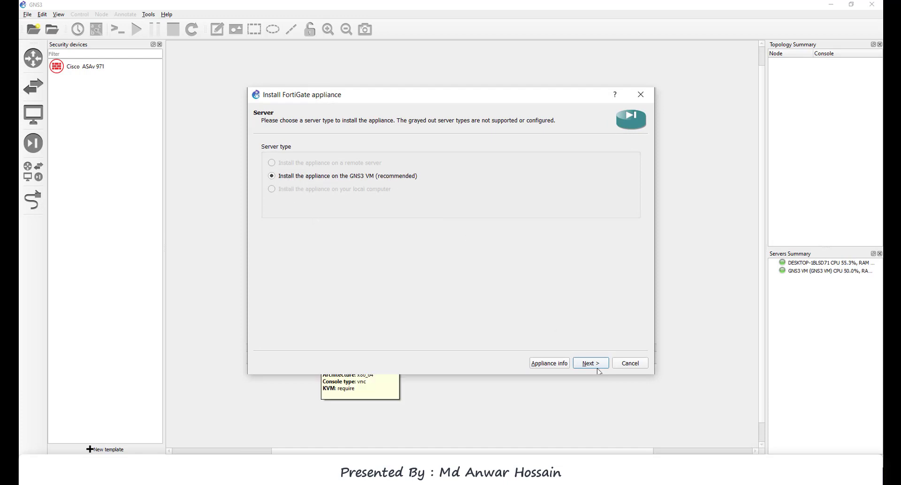
Keep the GNS3 VM server and default Qemu binary, then select FortiGate version 6.0.0.
click(591, 363)
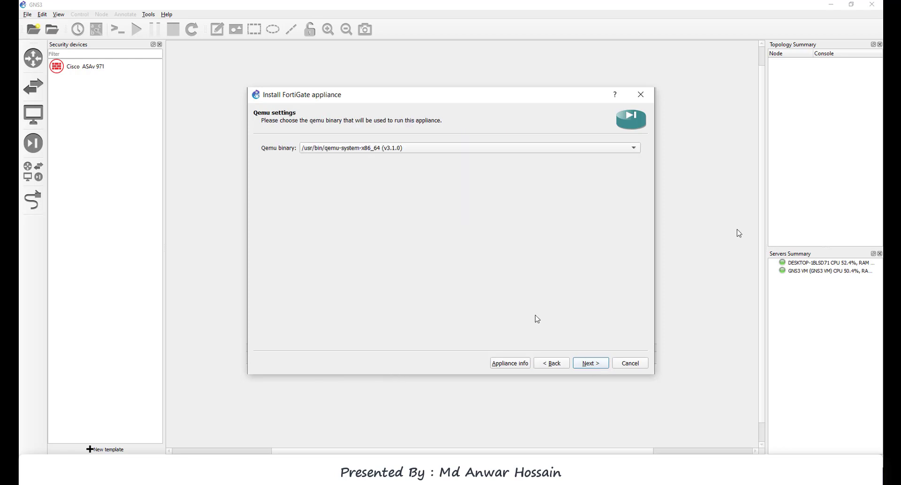
mouse_move(292, 154)
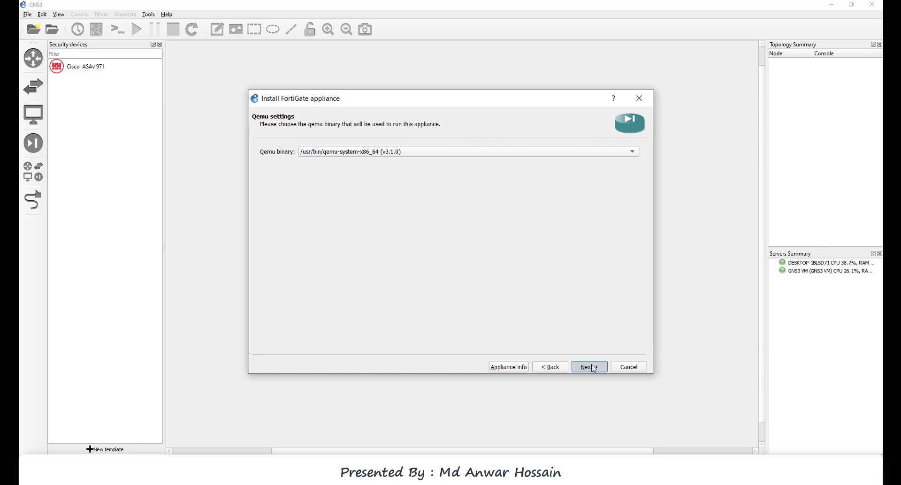
click(589, 367)
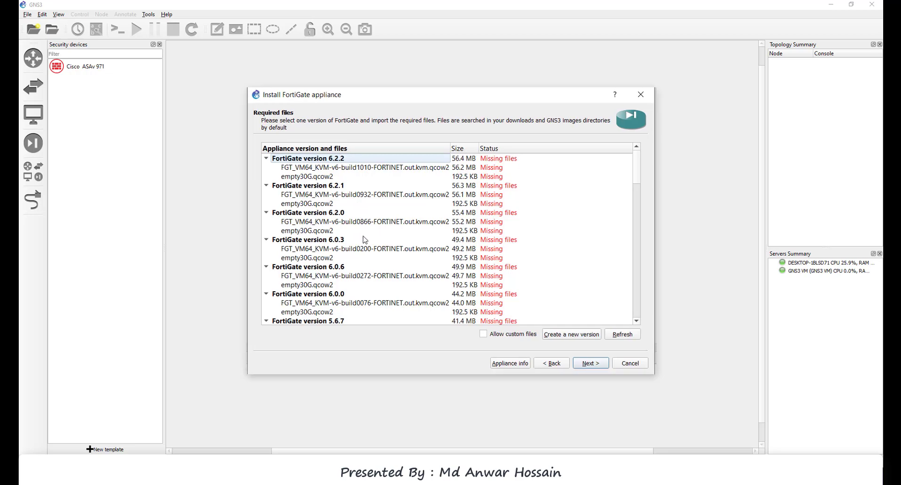
mouse_move(377, 282)
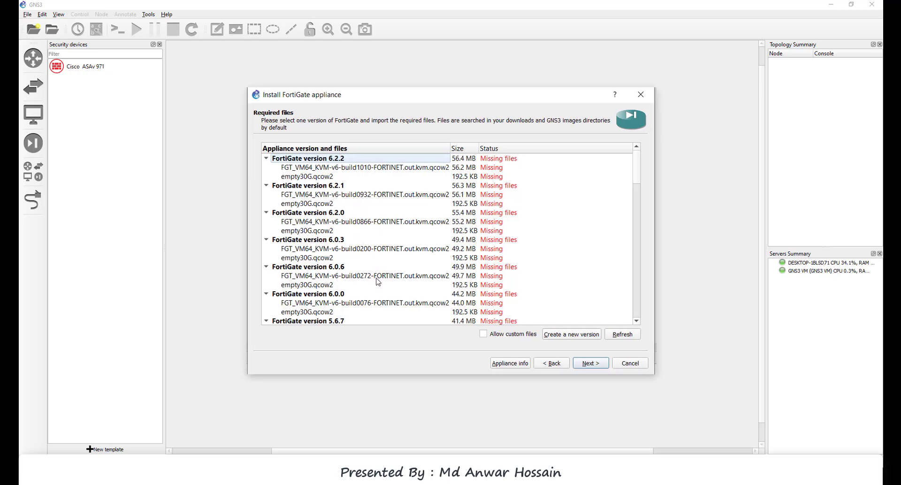
click(308, 258)
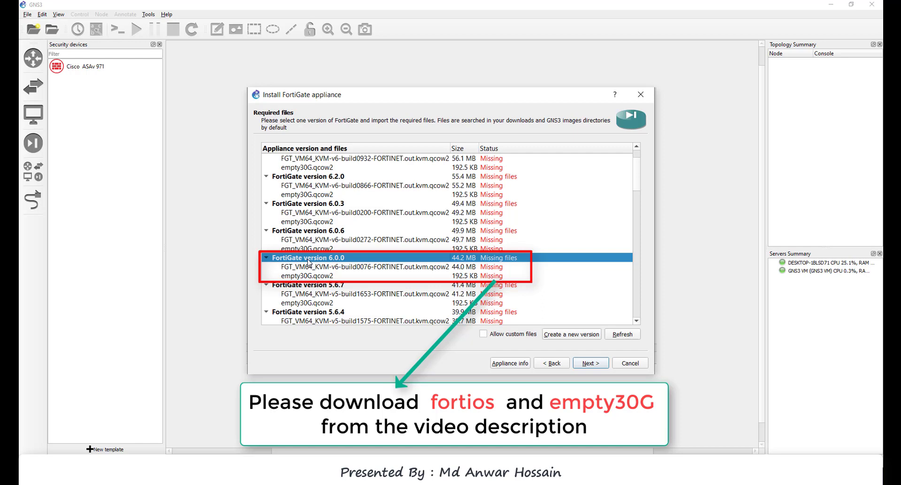
Import fortios.qcow2 from the Fortigate Image For GNS3 folder for the missing 6.0.0 image.
click(366, 267)
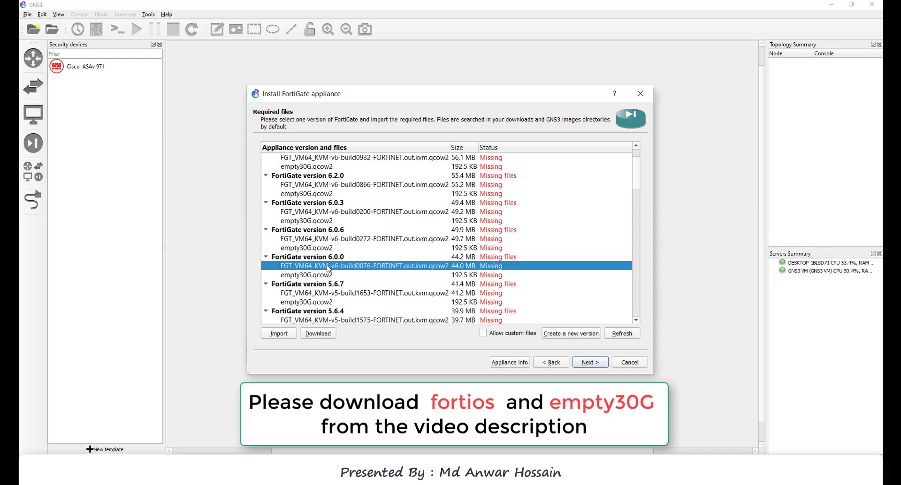
mouse_move(342, 271)
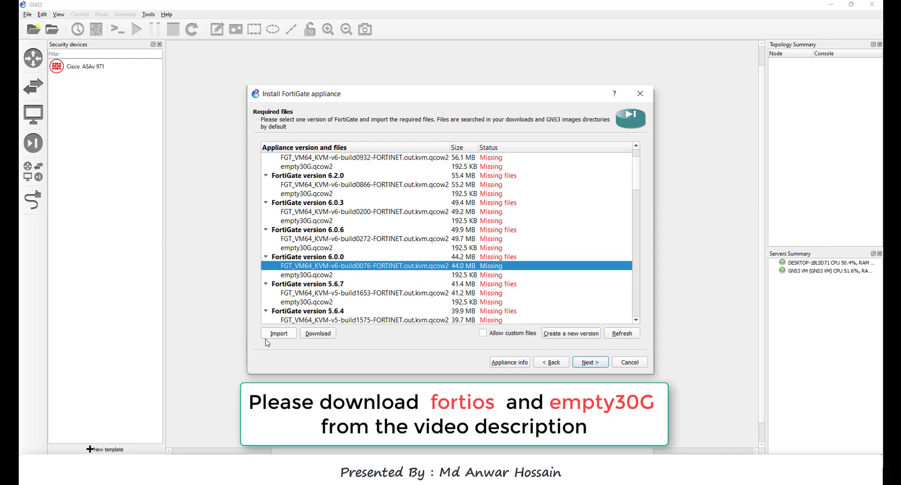
click(279, 333)
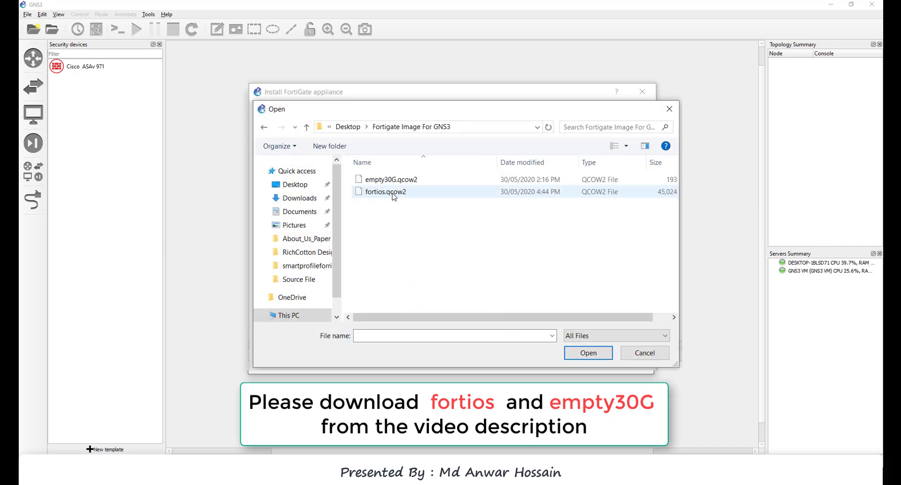
click(384, 192)
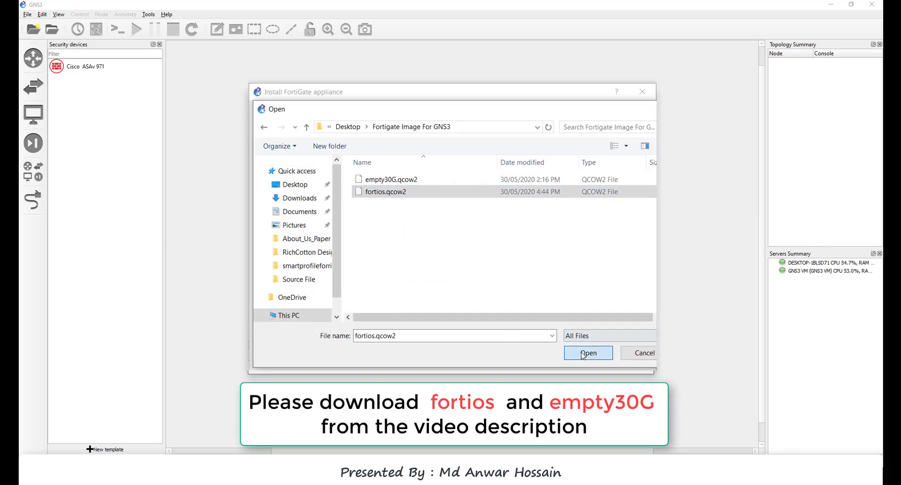
click(588, 353)
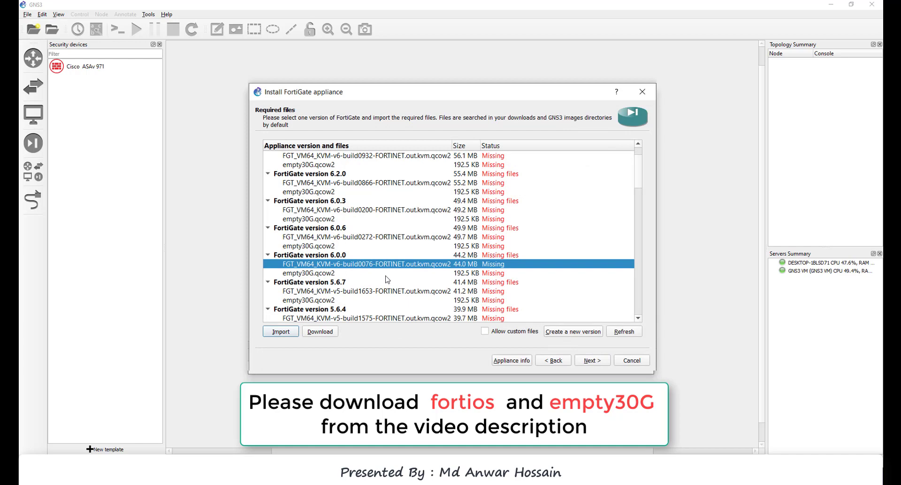
click(281, 332)
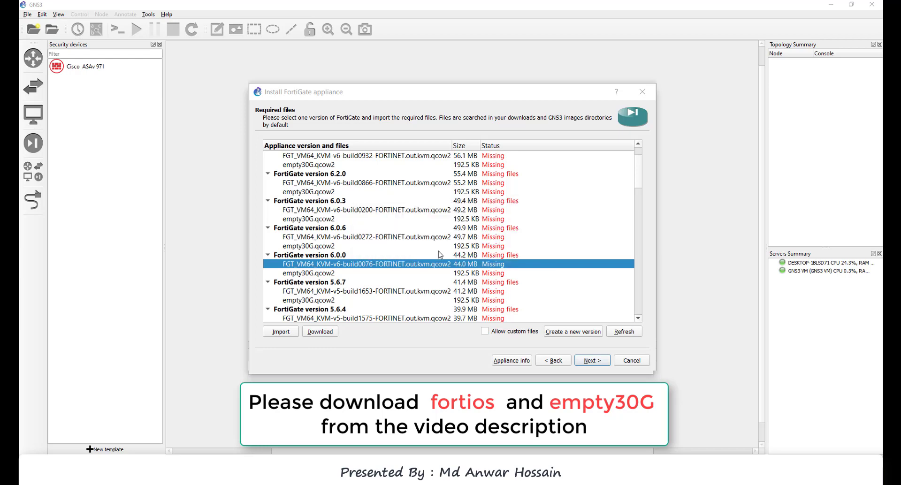
click(623, 331)
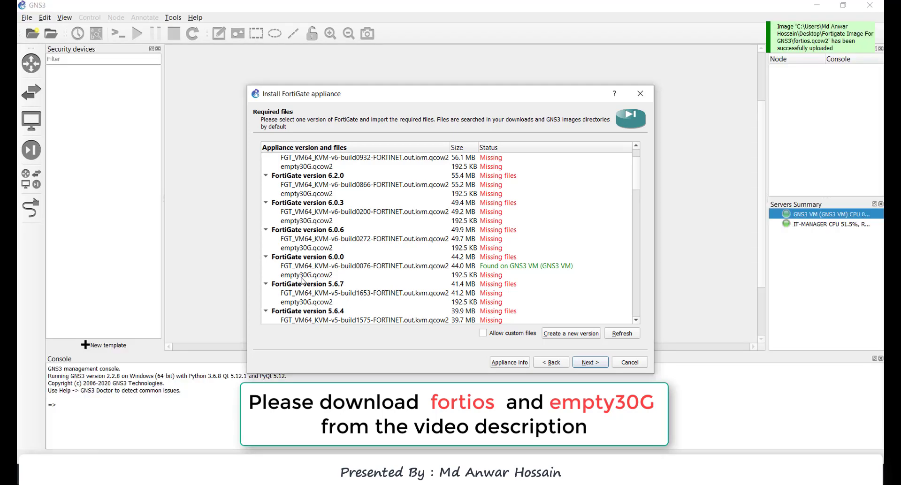
Import empty30G.qcow2 for the missing 6.0.0 disk so the version is ready to install.
click(308, 276)
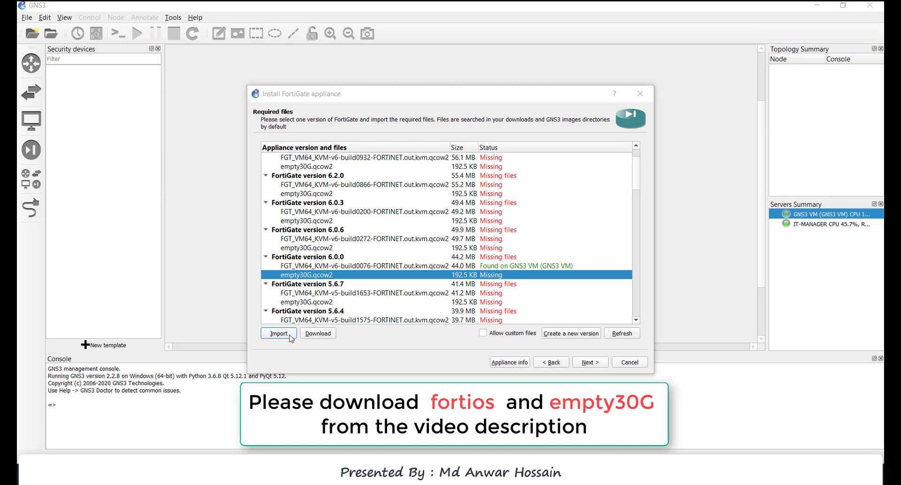
click(277, 334)
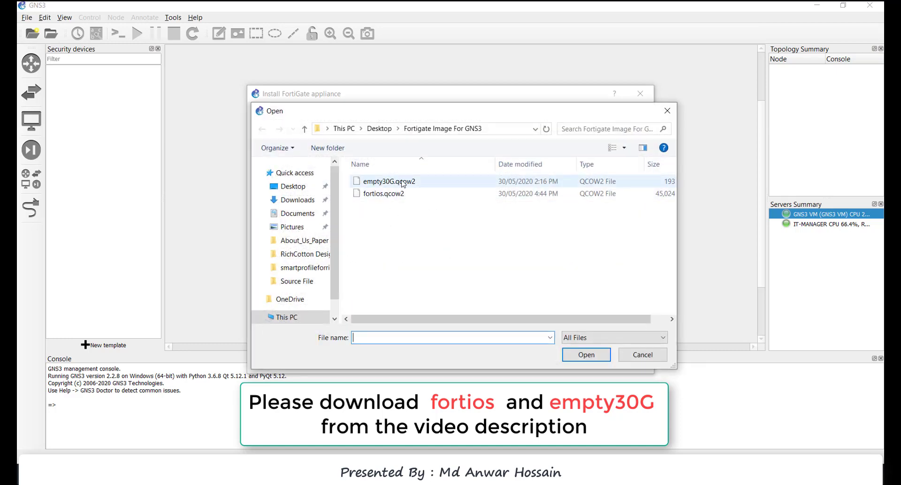
click(586, 355)
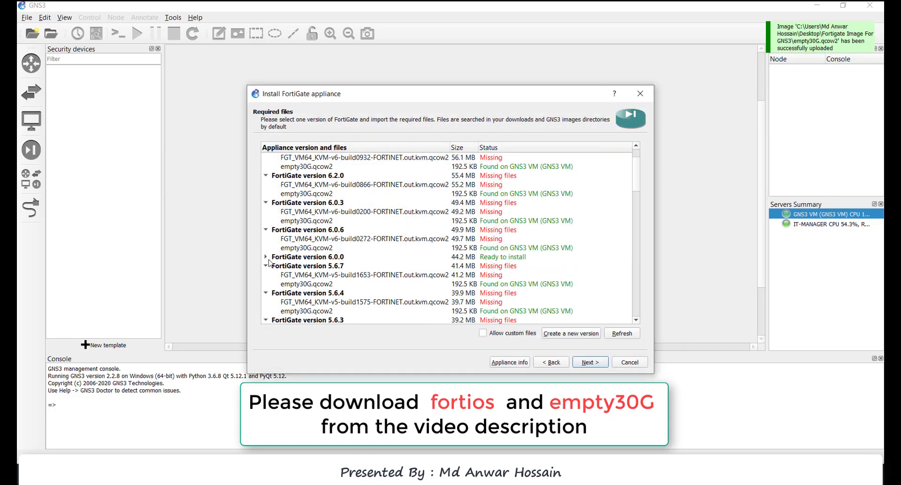
Install FortiGate 6.0.0, finish the wizard and acknowledge the template-created message.
click(308, 256)
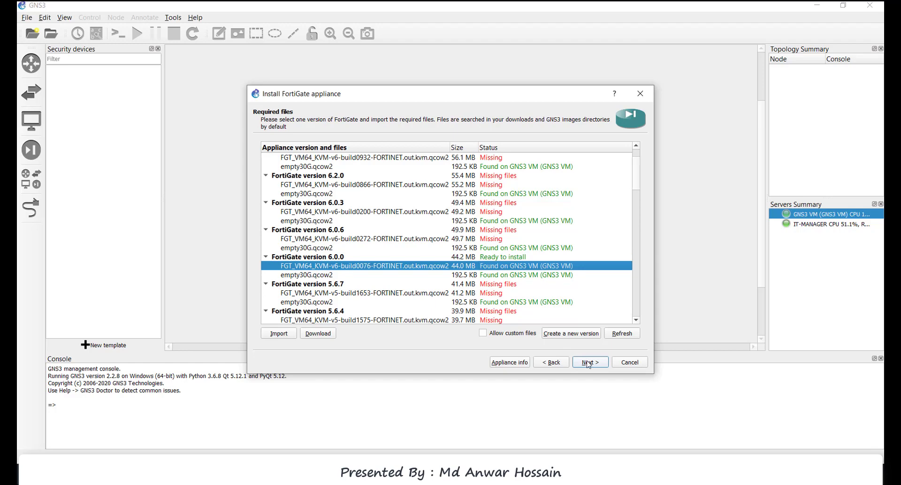
click(589, 362)
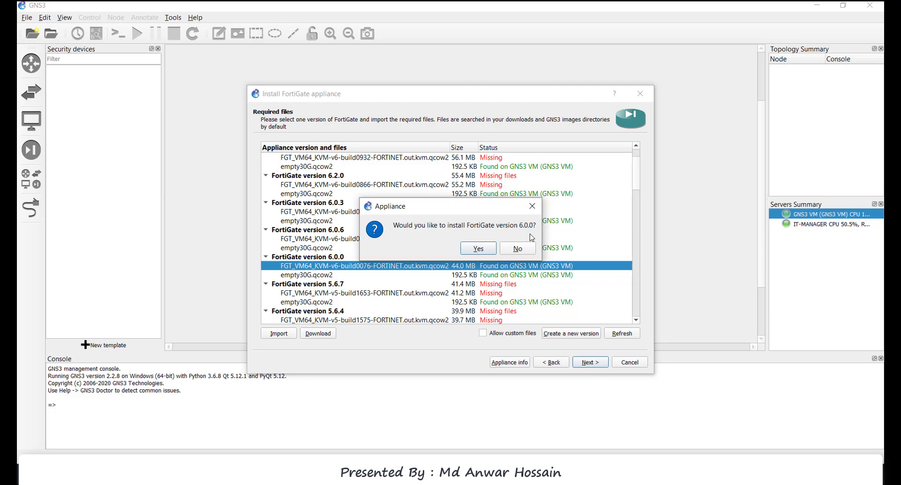
click(478, 249)
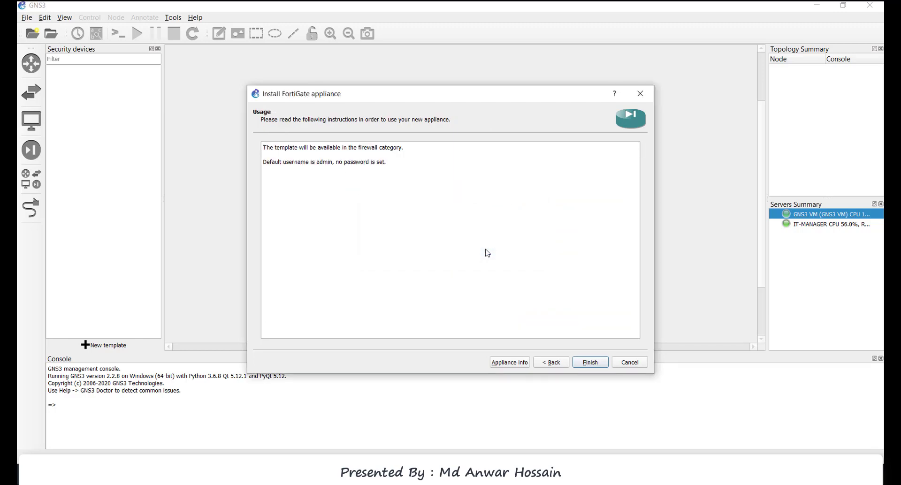
mouse_move(270, 150)
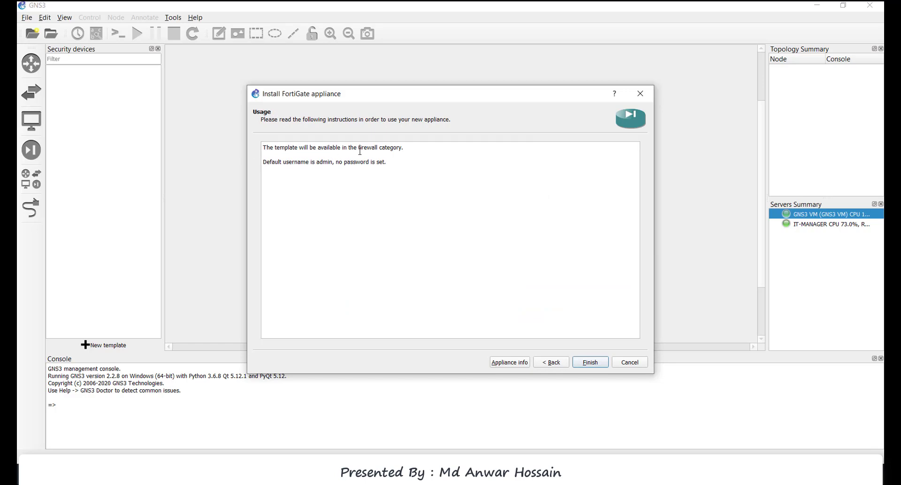
mouse_move(307, 166)
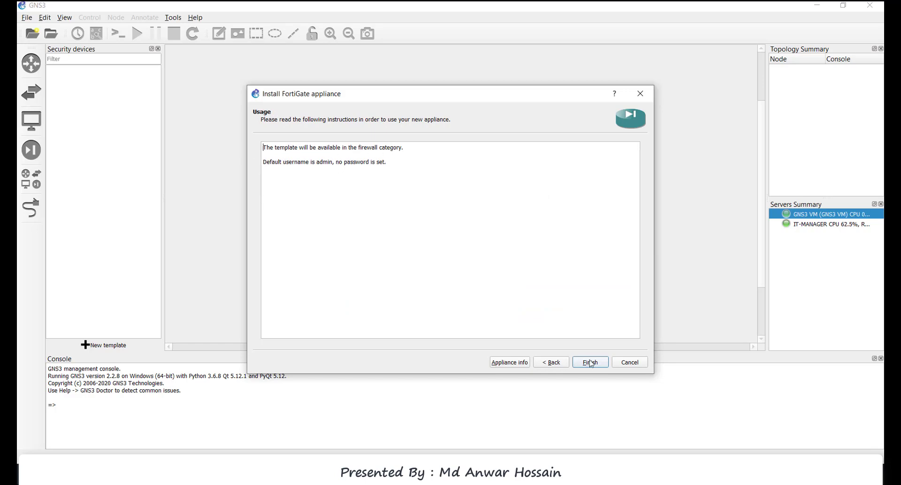
click(590, 362)
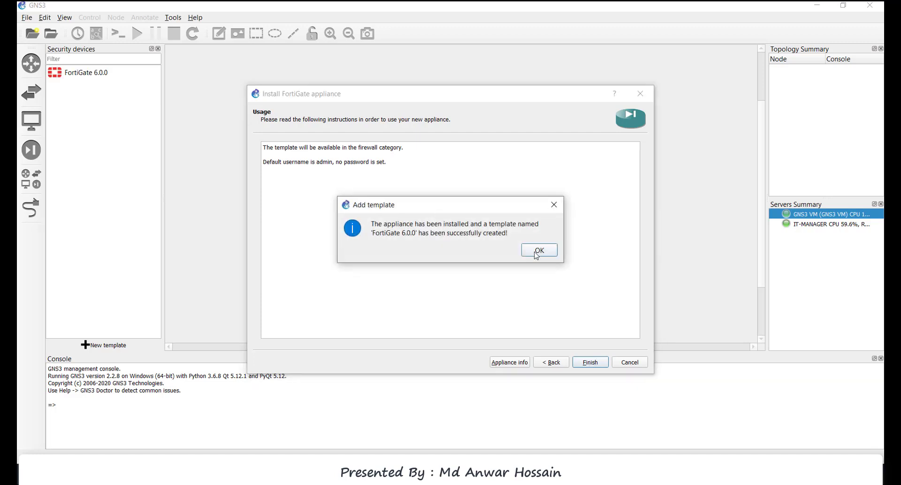
click(539, 250)
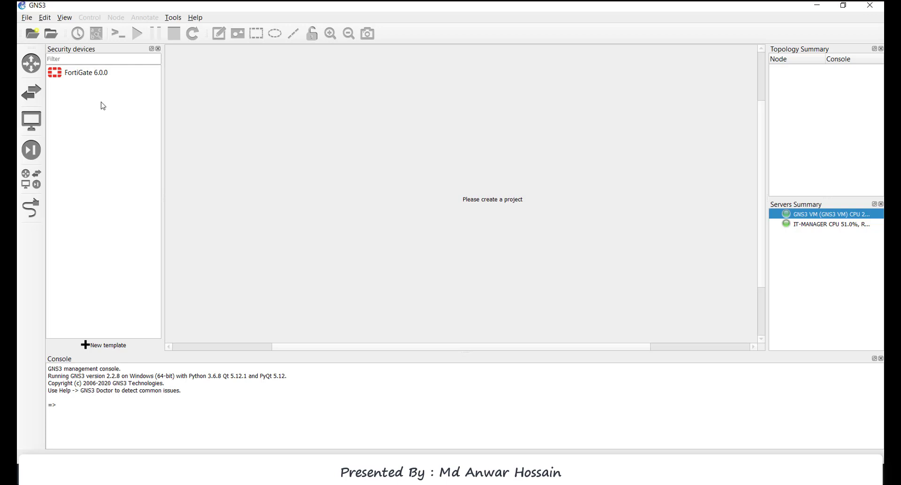
mouse_move(94, 81)
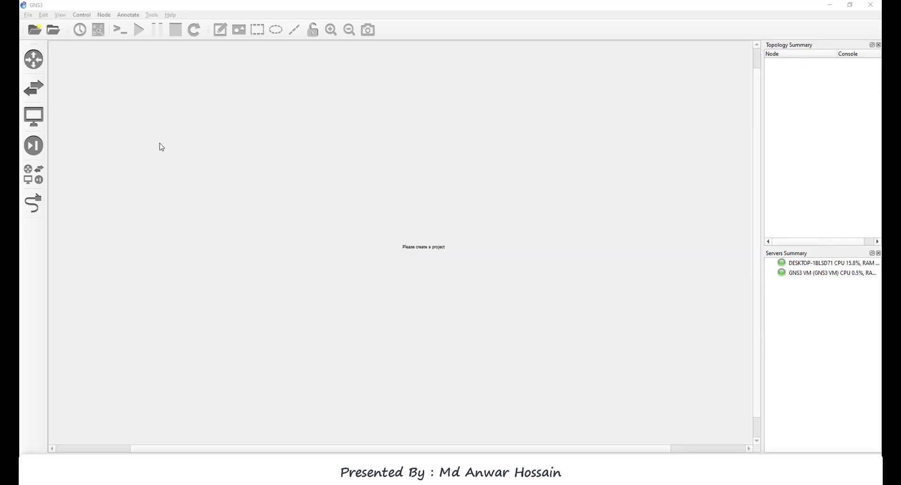
Create a new blank project keeping the name FortiGate Test.
click(28, 14)
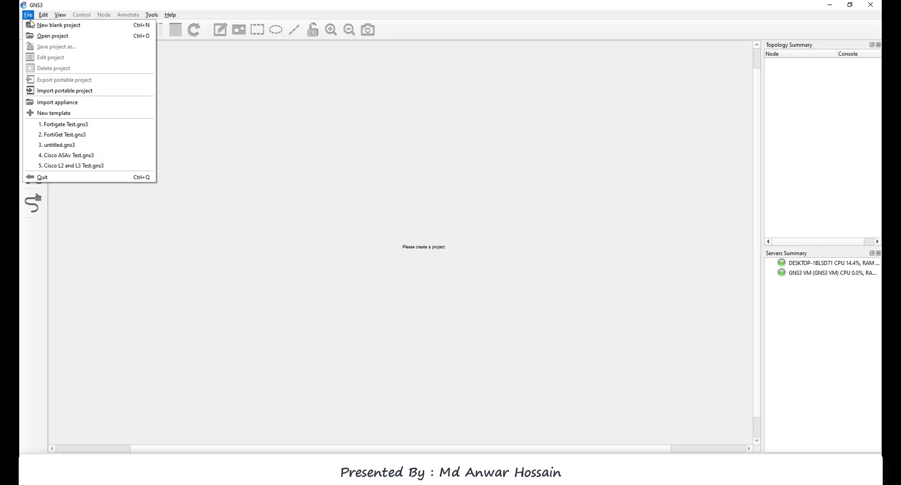
click(60, 24)
text(FortiGate Test)
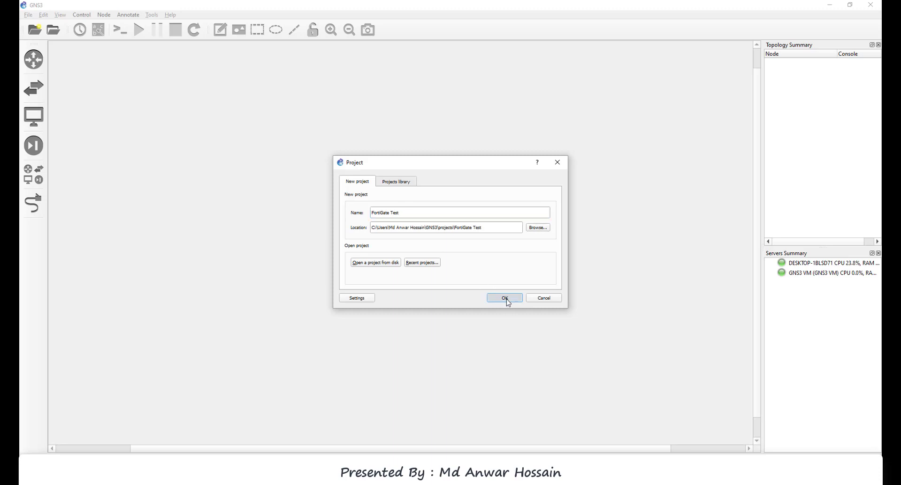
click(504, 298)
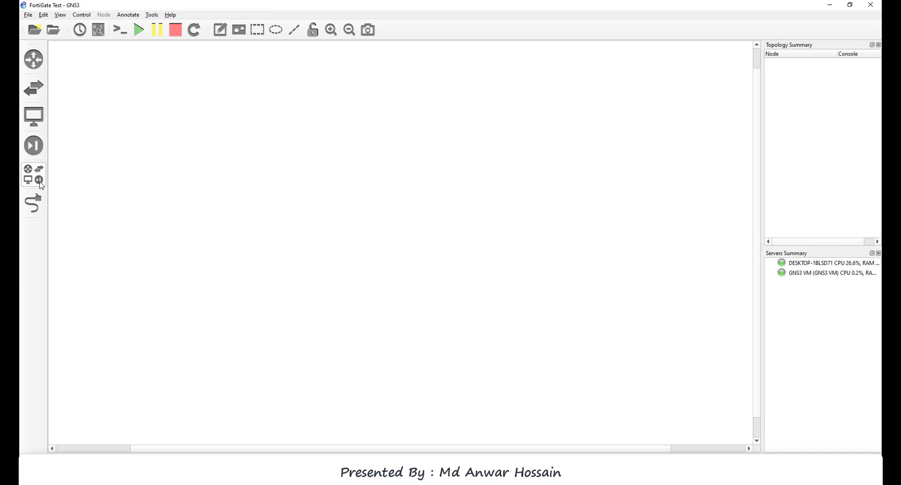
Drag a FortiGate 6.0.0 node from the all-devices list into the workspace centre.
click(39, 181)
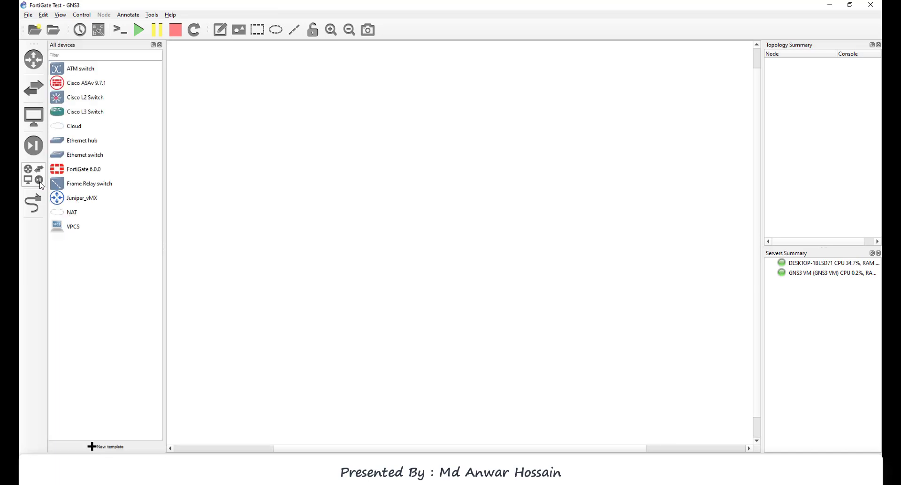
mouse_move(102, 173)
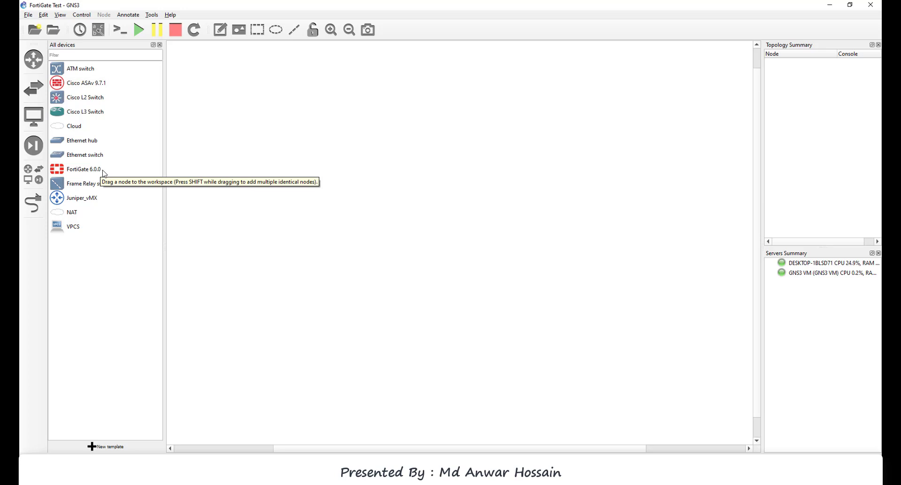
drag(84, 169, 476, 257)
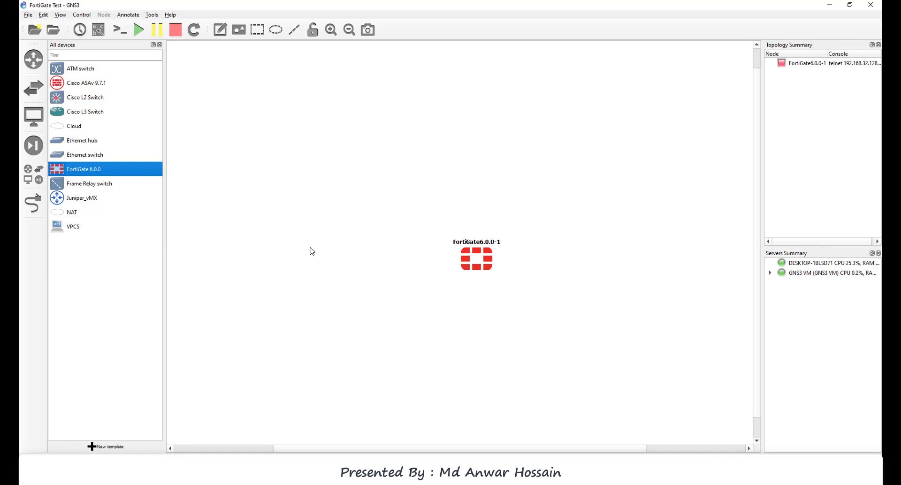
mouse_move(75, 131)
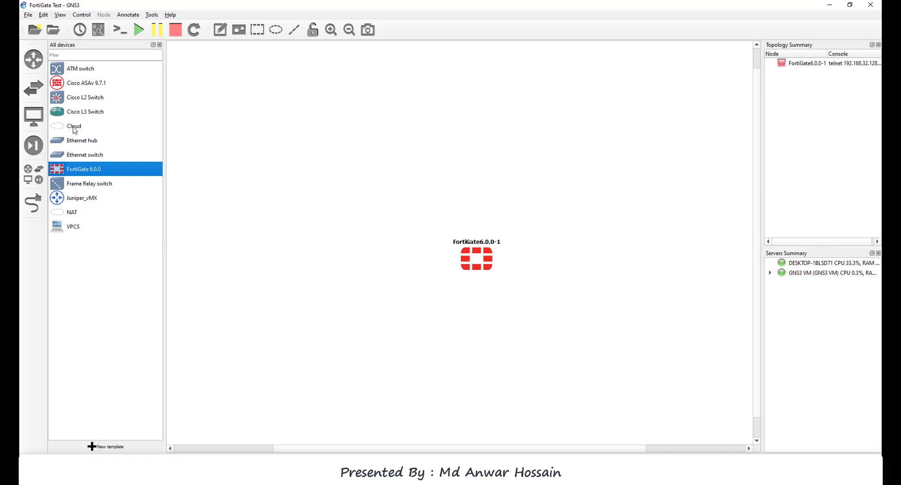
Place a Cloud node above the FortiGate and host it on the GNS3 VM server.
drag(74, 126, 322, 193)
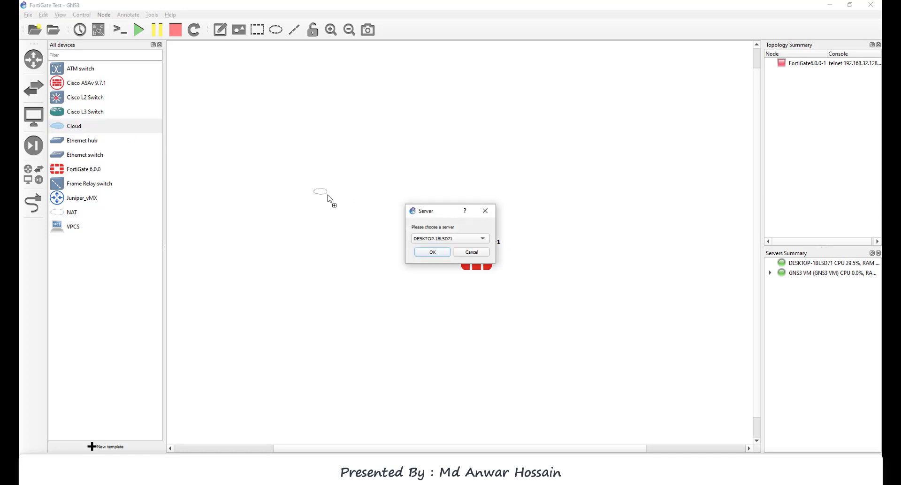
click(482, 238)
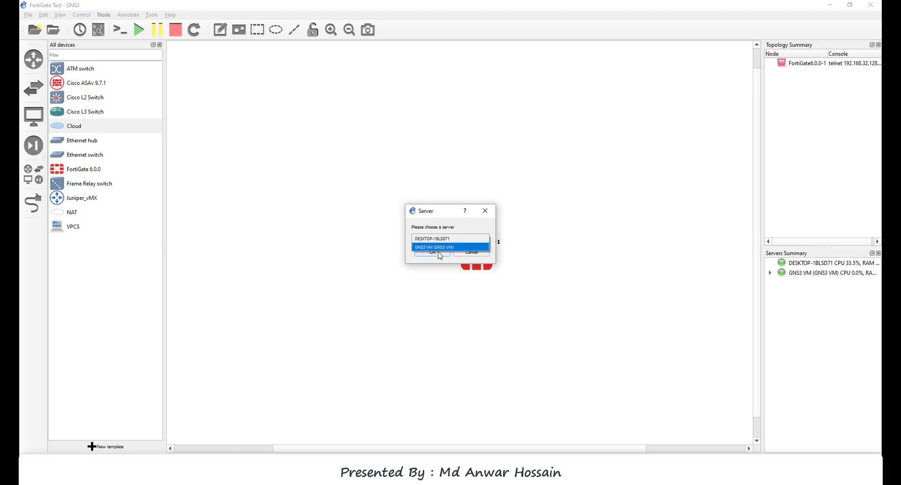
click(434, 247)
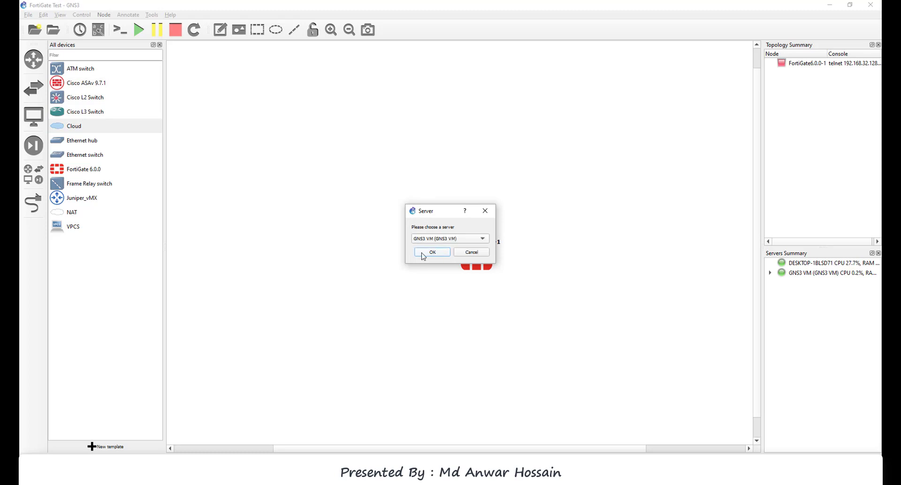
click(432, 252)
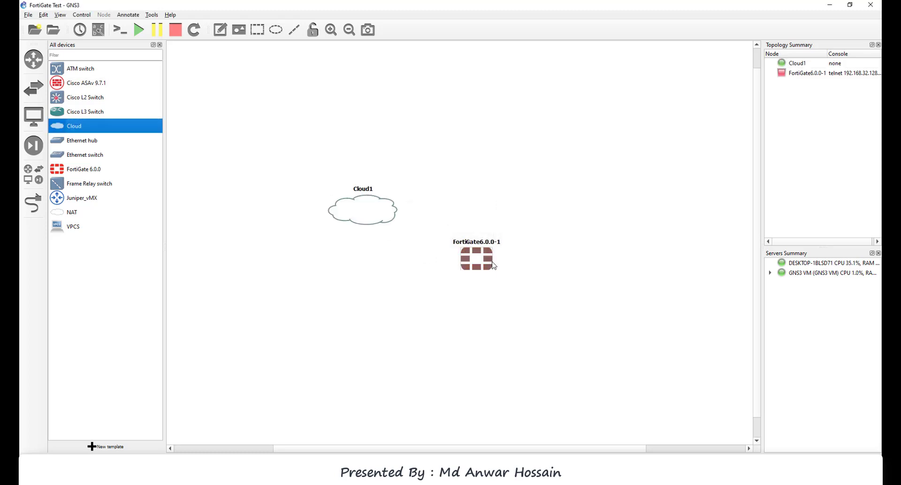
mouse_move(477, 258)
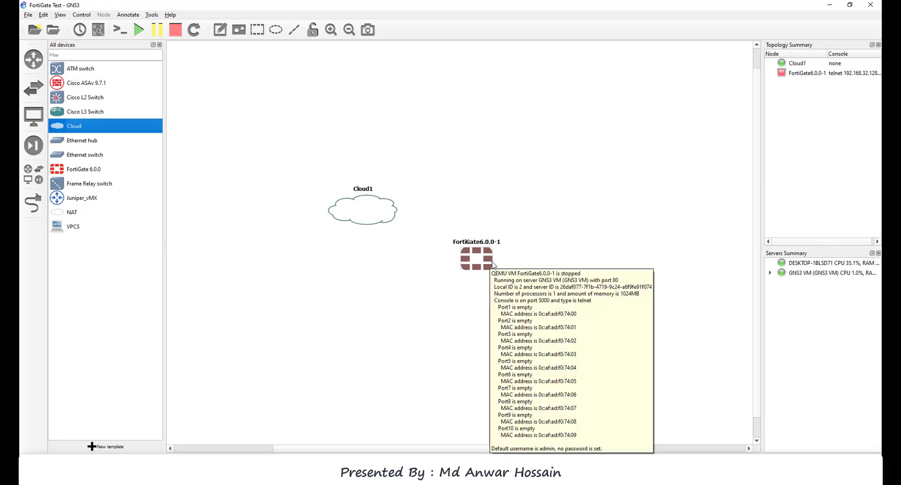
Start the FortiGate6.0.0-1 node from its context menu.
right_click(477, 258)
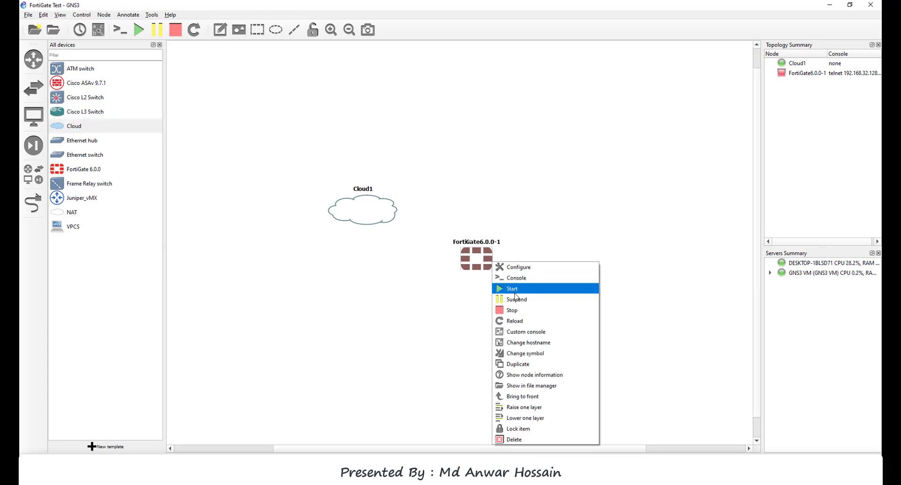
click(516, 297)
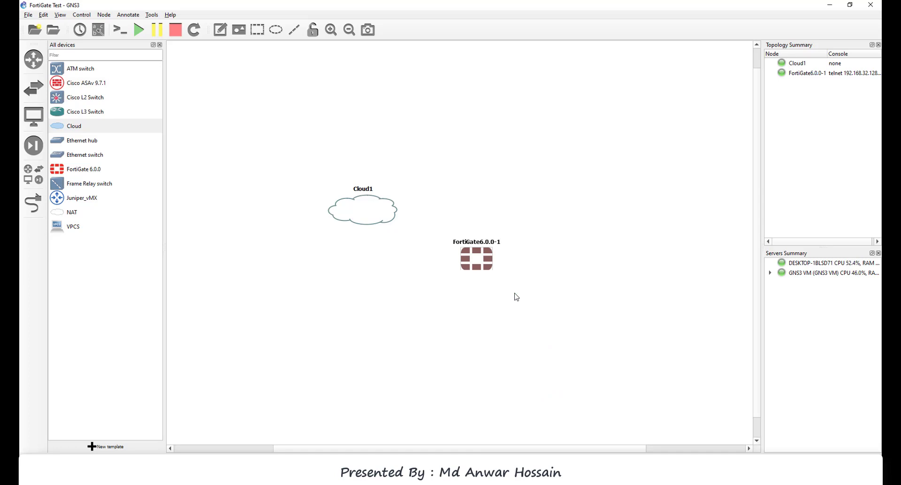
mouse_move(395, 329)
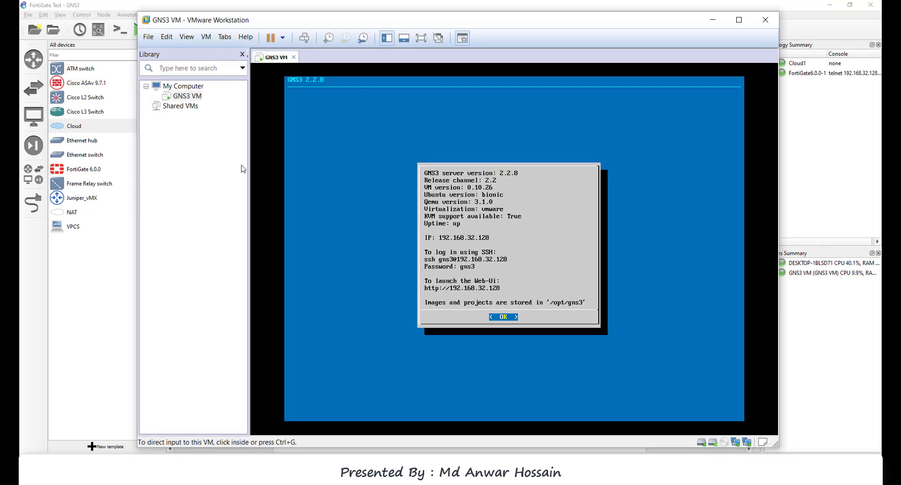
Read VMnet8's NAT gateway 192.168.61.2 in the Virtual Network Editor, then close both dialogs.
click(167, 37)
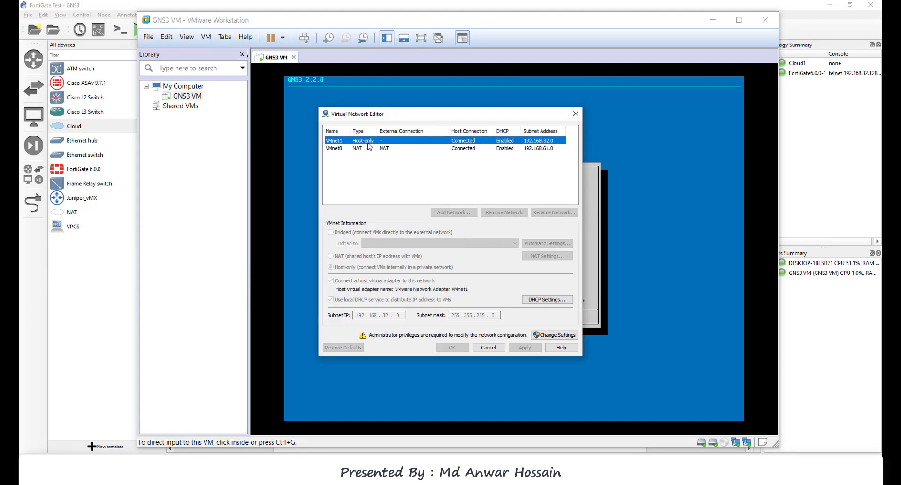
click(357, 148)
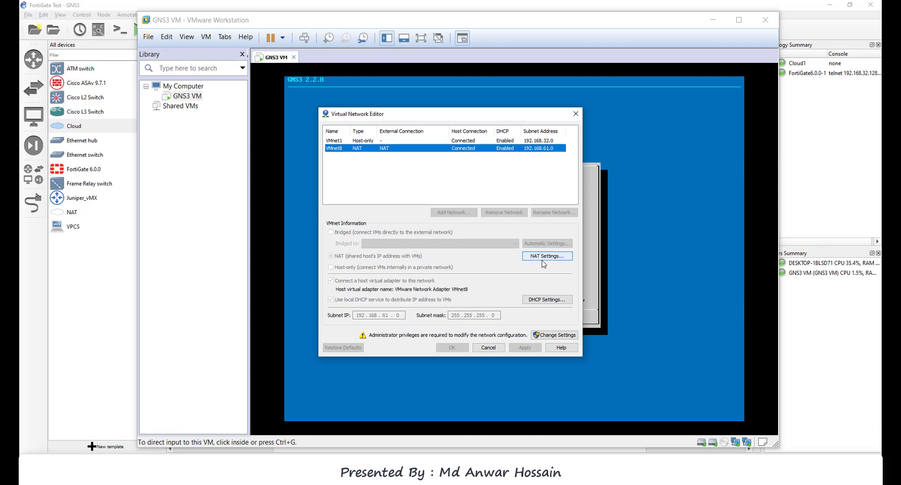
click(546, 256)
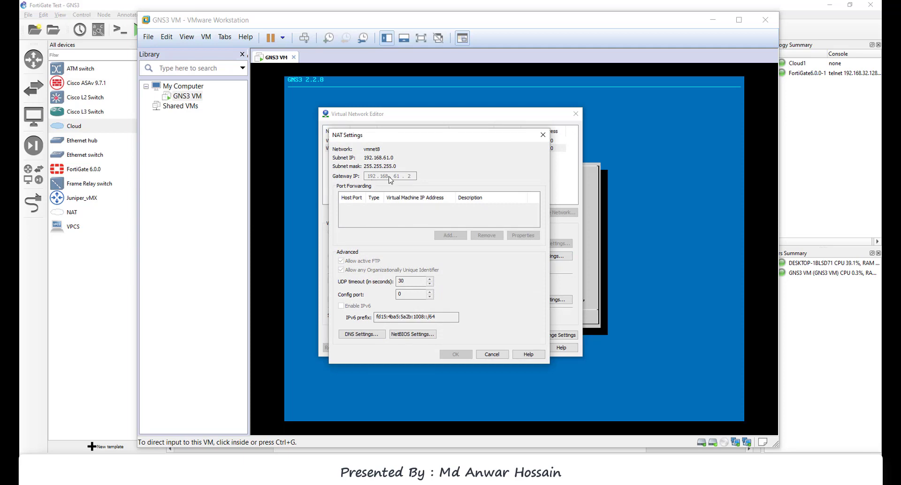
mouse_move(537, 142)
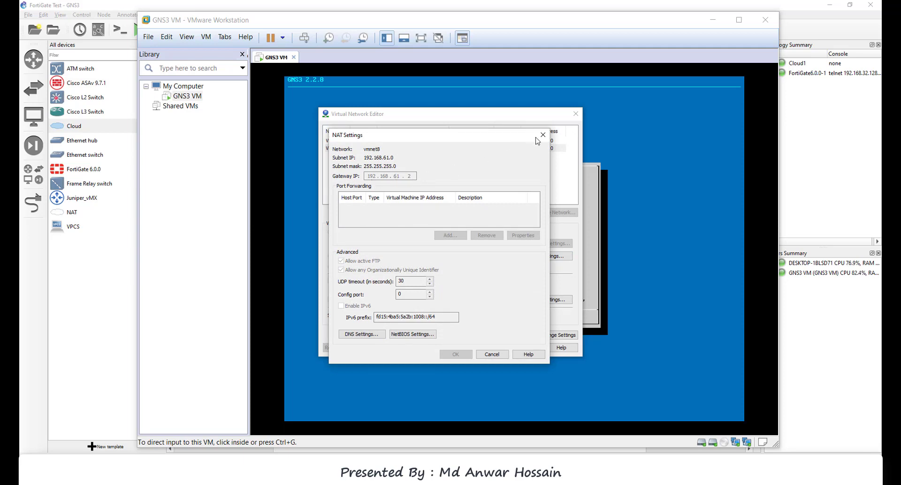
click(543, 134)
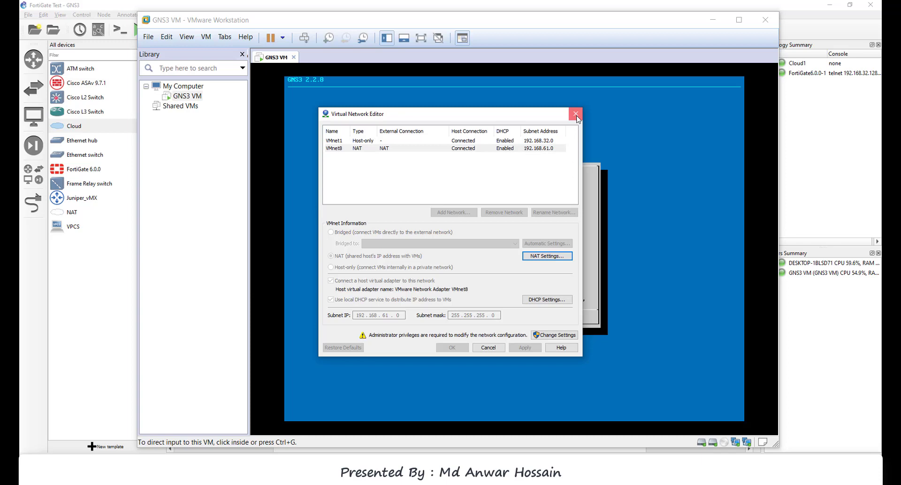
click(576, 114)
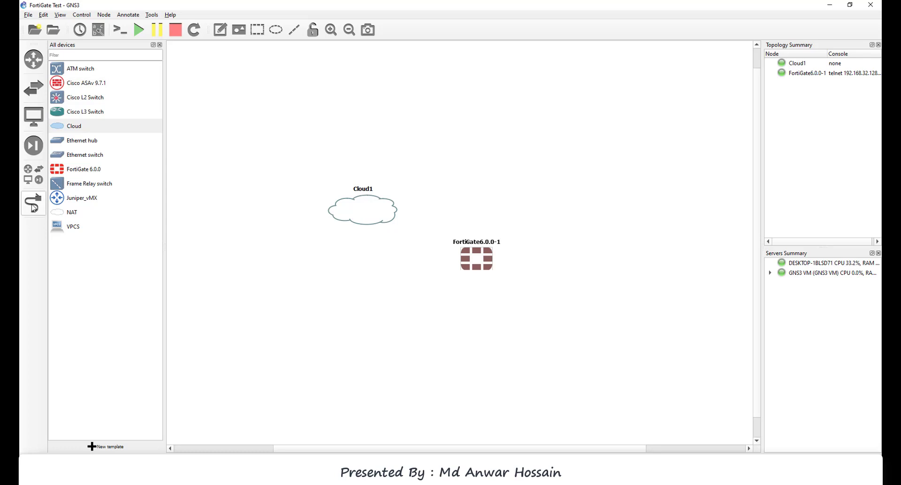
Link FortiGate6.0.0-1 to Cloud1 using one of Cloud1's eth interfaces.
click(33, 204)
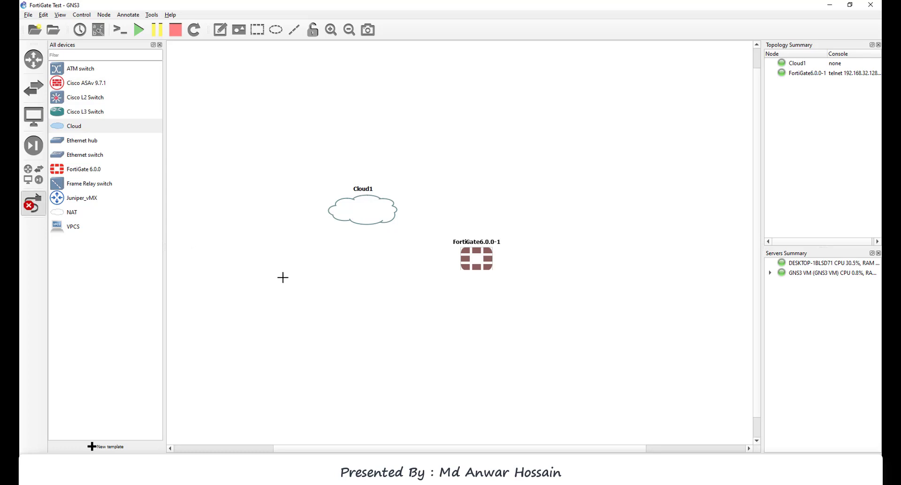
mouse_move(470, 264)
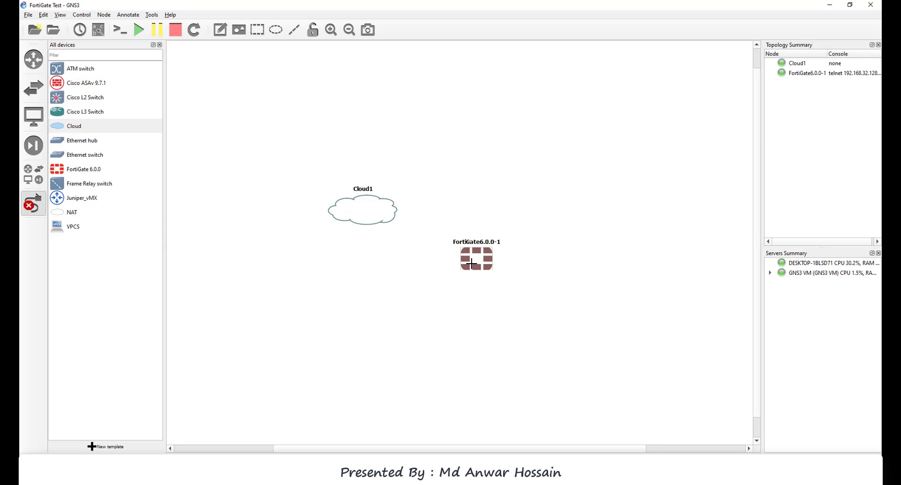
mouse_move(488, 279)
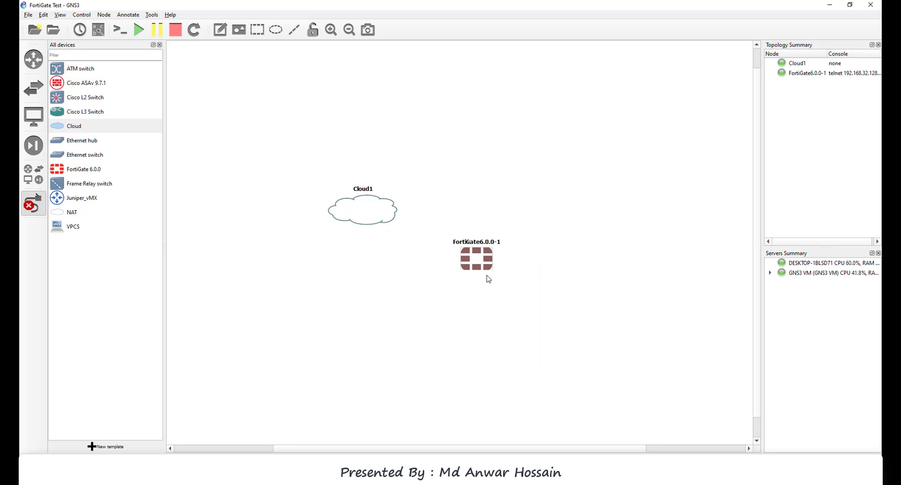
click(363, 210)
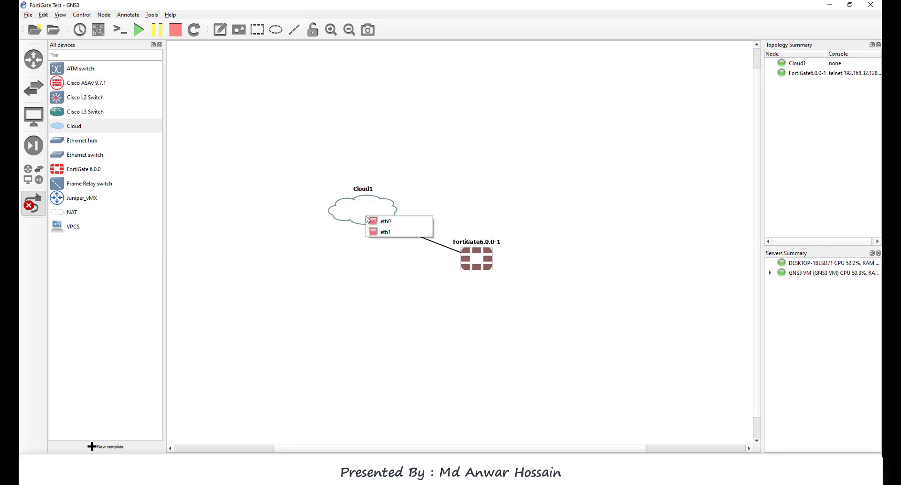
click(386, 222)
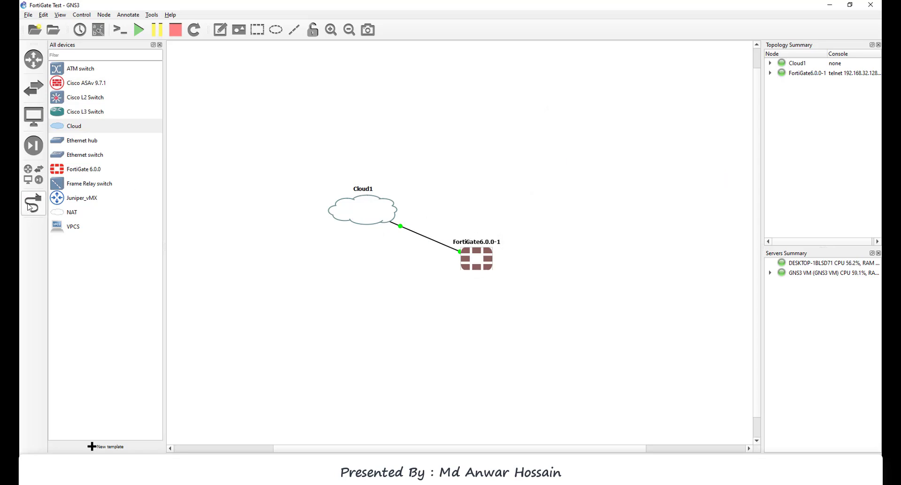
Open the FortiGate node's Solar-PuTTY console and log in as admin.
right_click(476, 257)
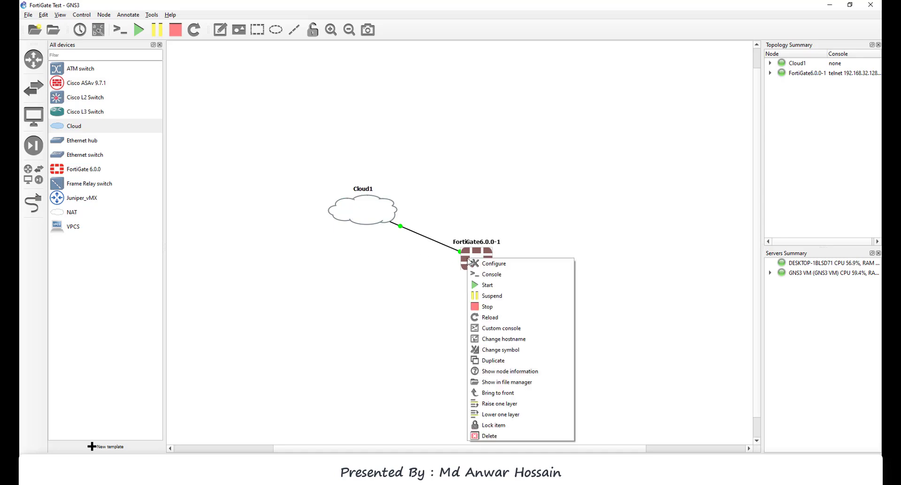
click(483, 278)
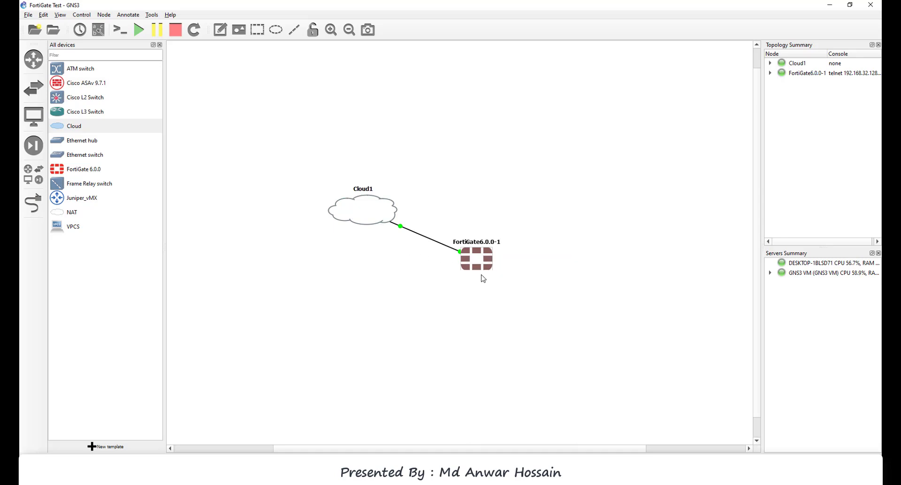
double_click(477, 259)
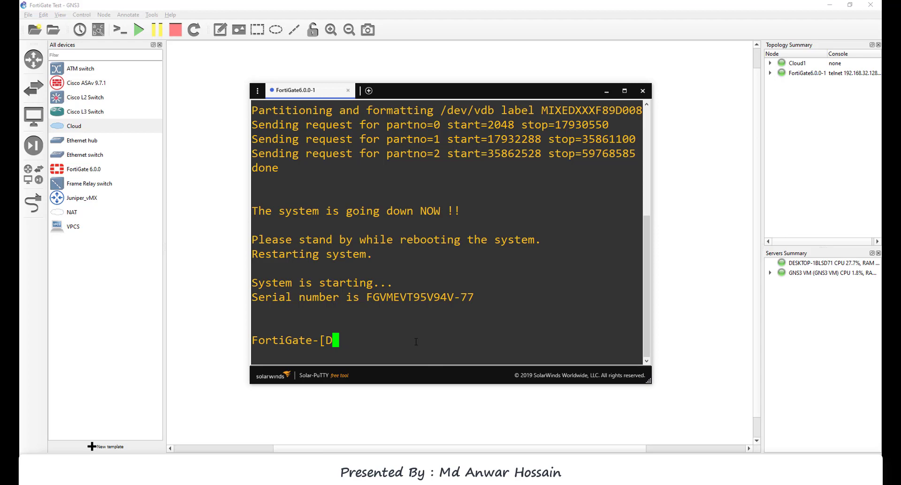
key(Backspace)
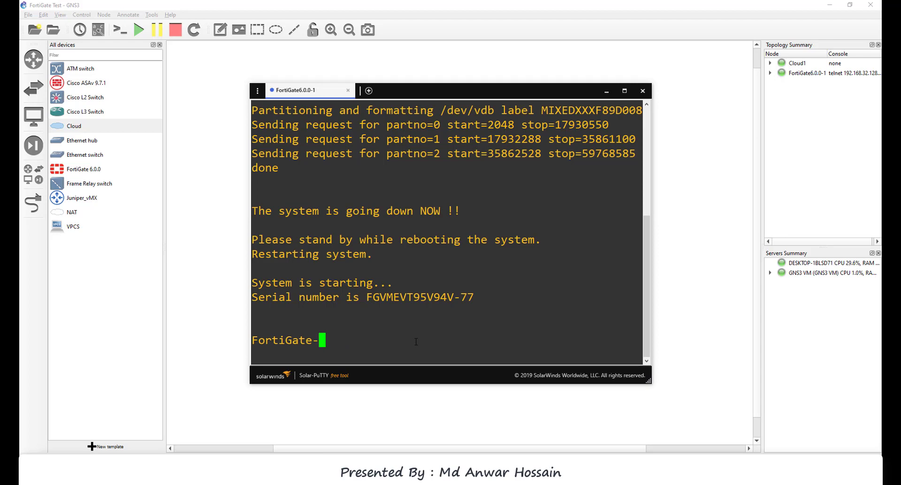
text(admin)
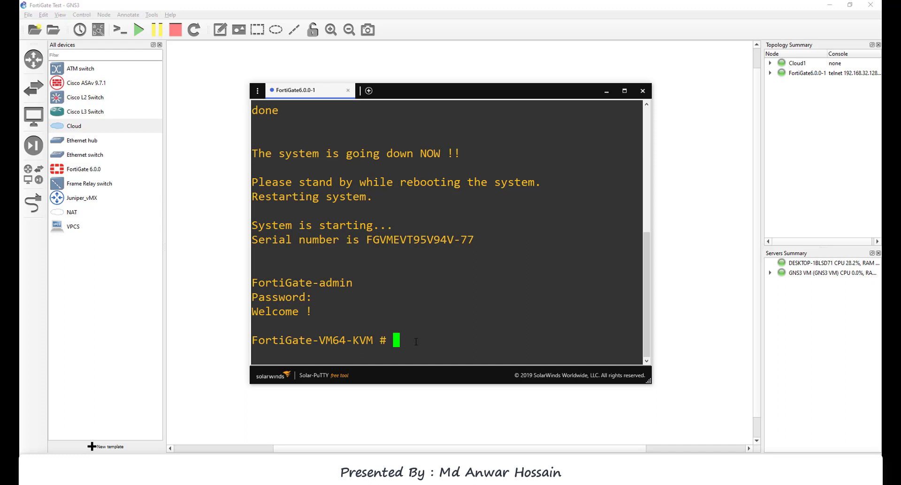
In config system interface, edit port1 and set static IP 192.168.61.4/24.
text(config)
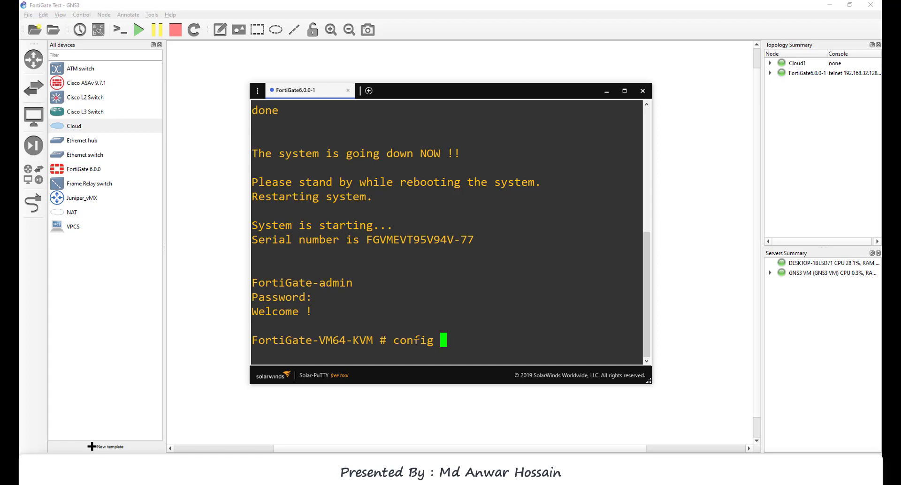
text(system in)
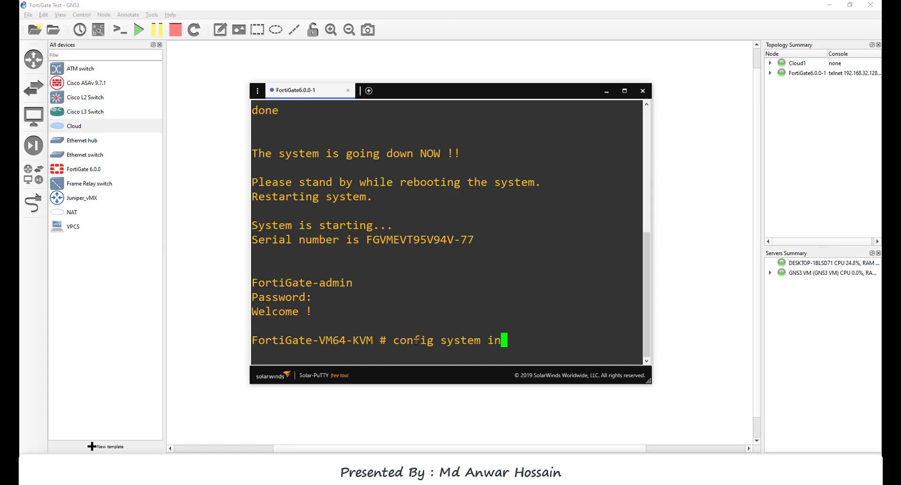
text(terface)
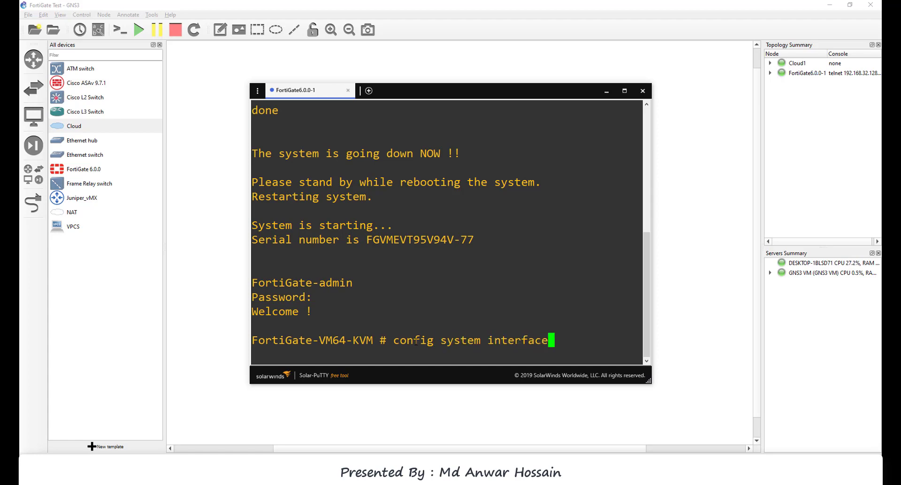
text(edit por)
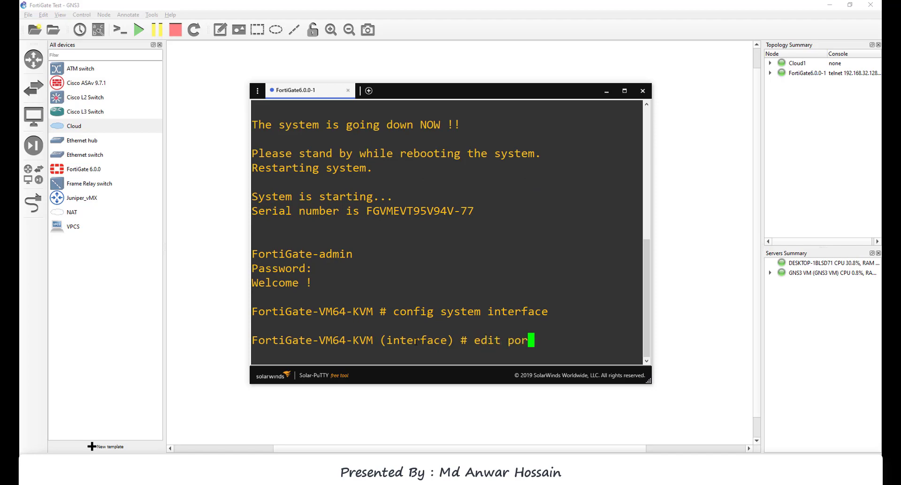
text(t1)
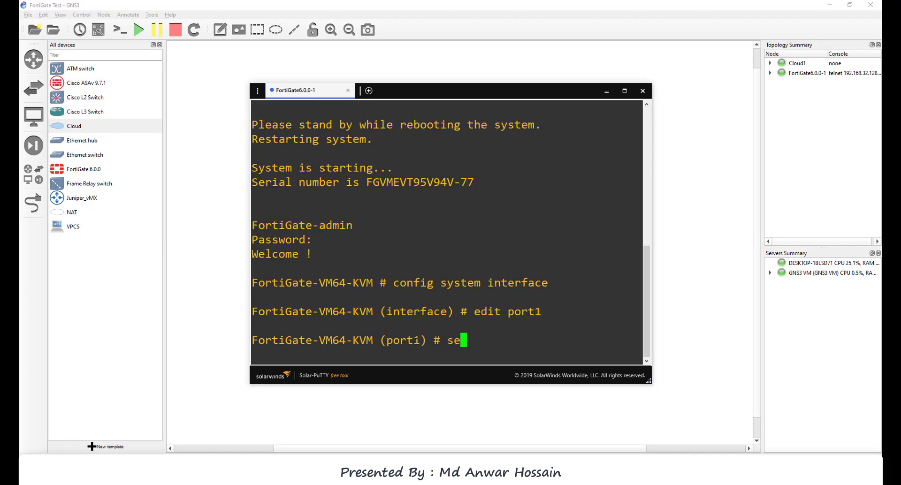
text(t mode static)
text(set i)
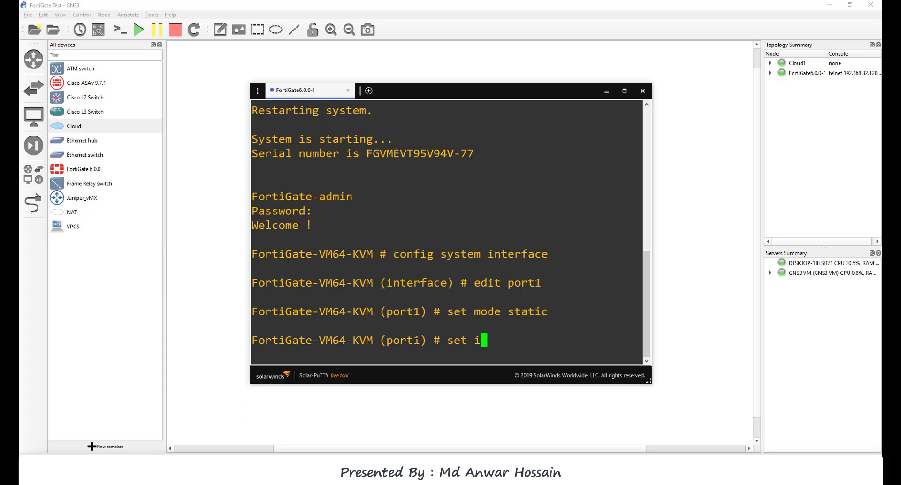
text(p 192)
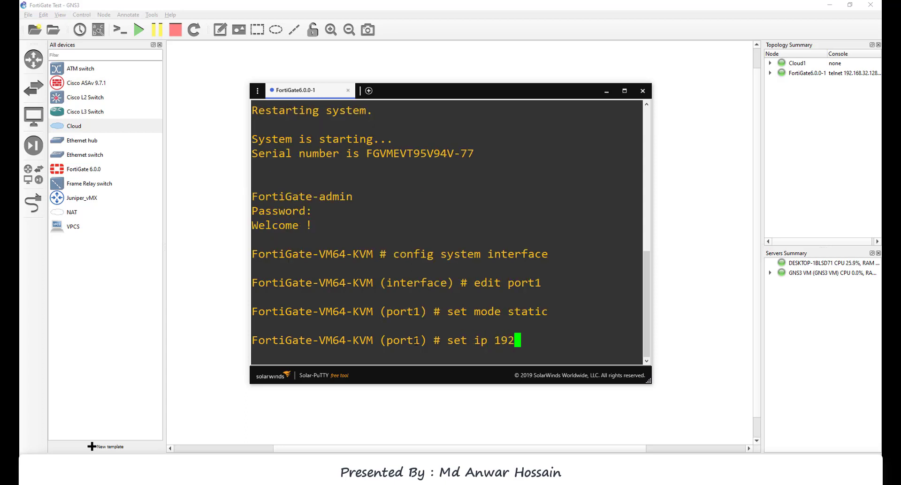
text(.168.61)
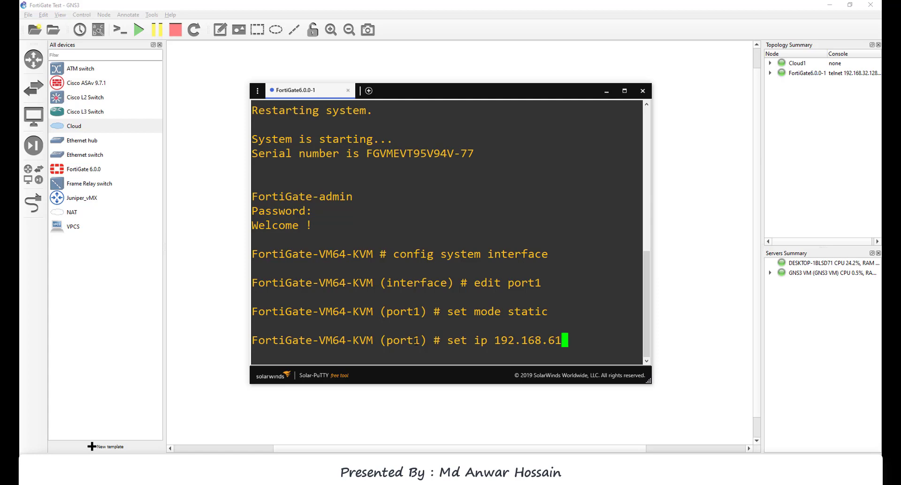
text(.4/24)
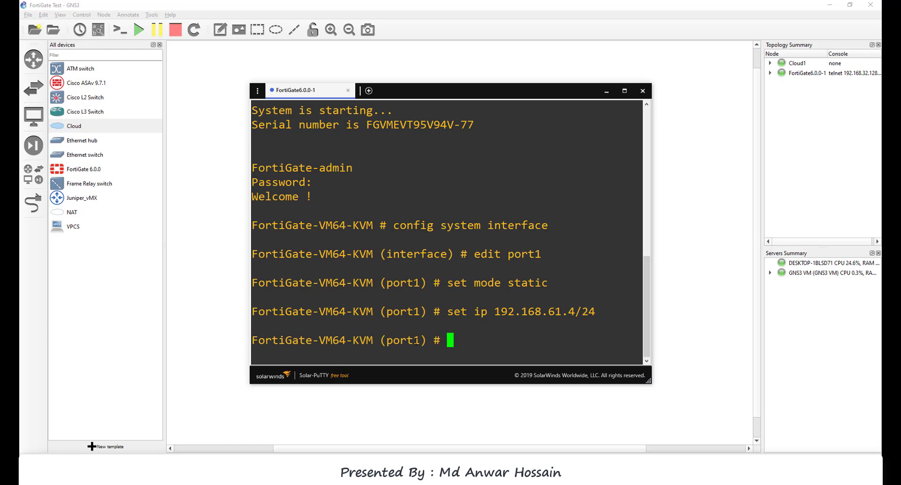
Allow ping, HTTP, HTTPS, Telnet, SSH on port1, set role and alias wan, then start an execute ping to 192.168...
text(set)
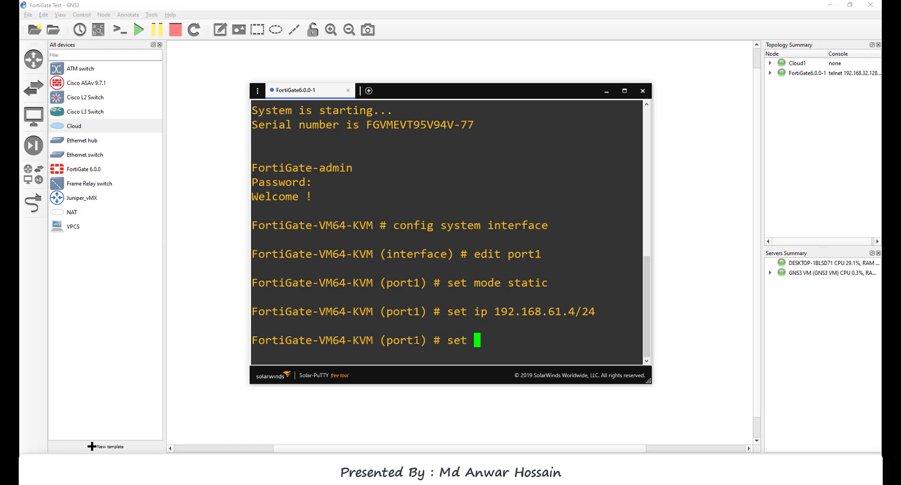
text(allowaccess)
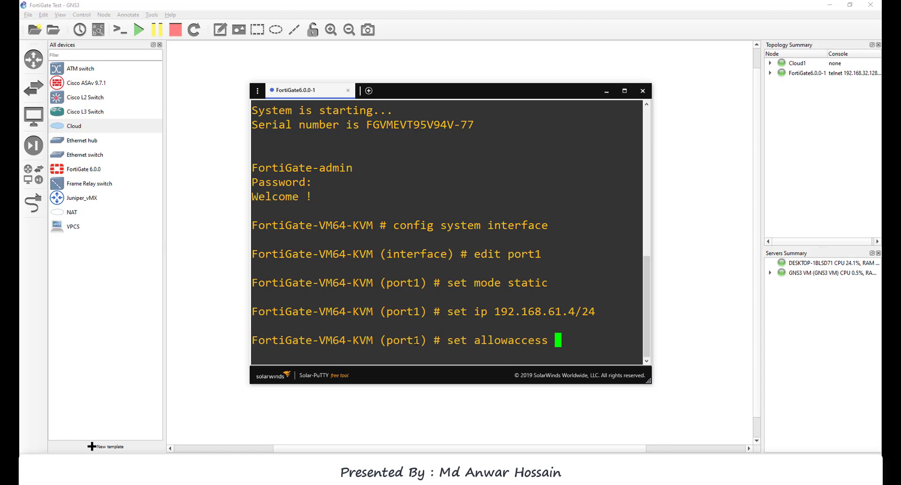
text(ping http https telnet ssh)
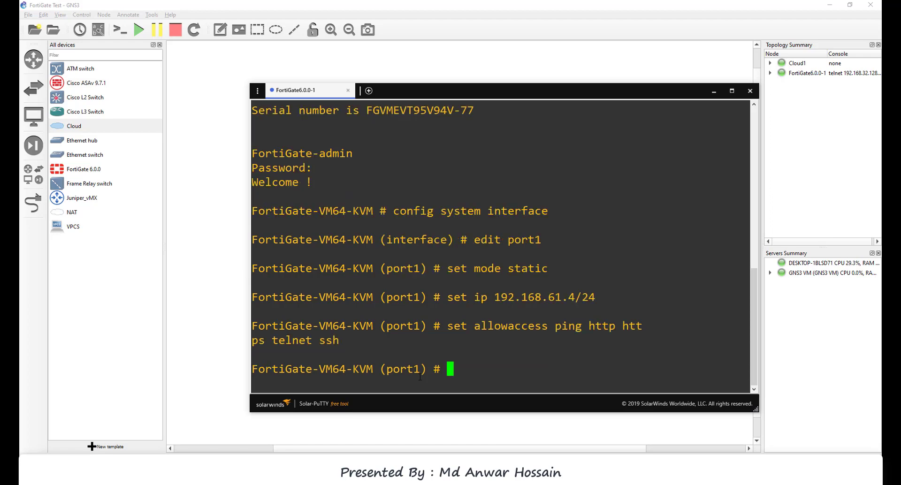
text(set role wan)
text(ex)
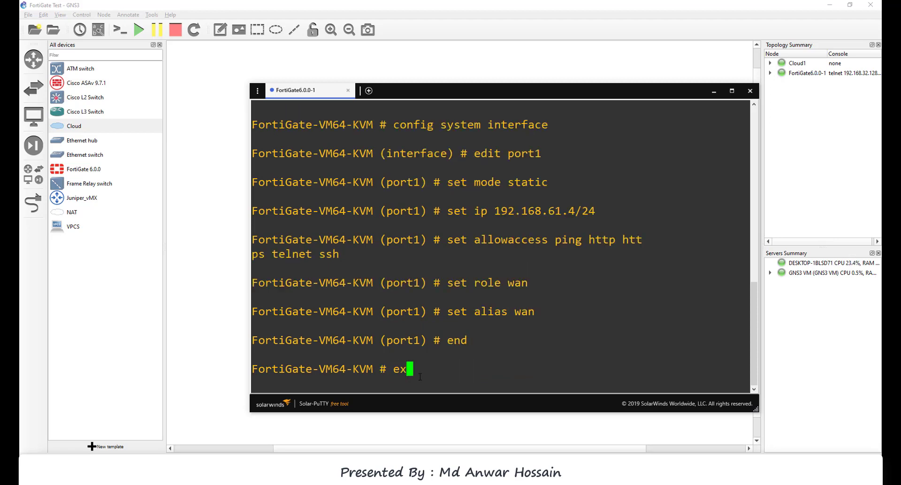
text(e)
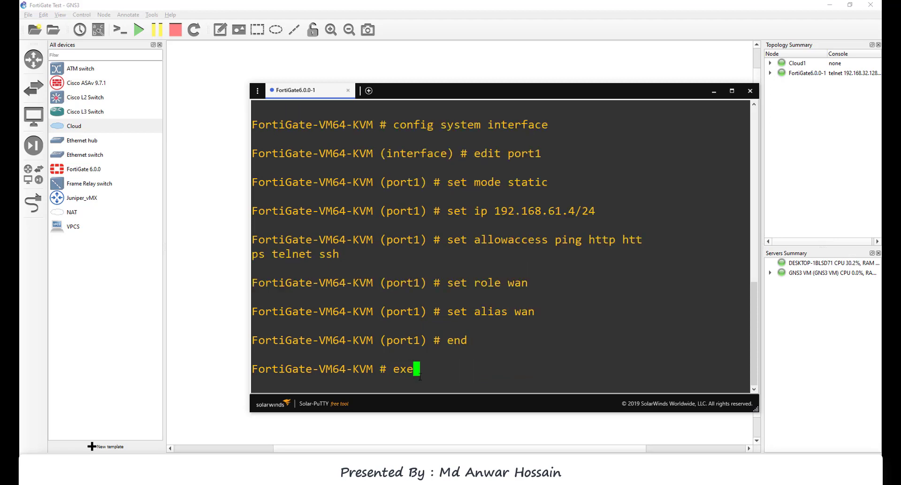
text(cute)
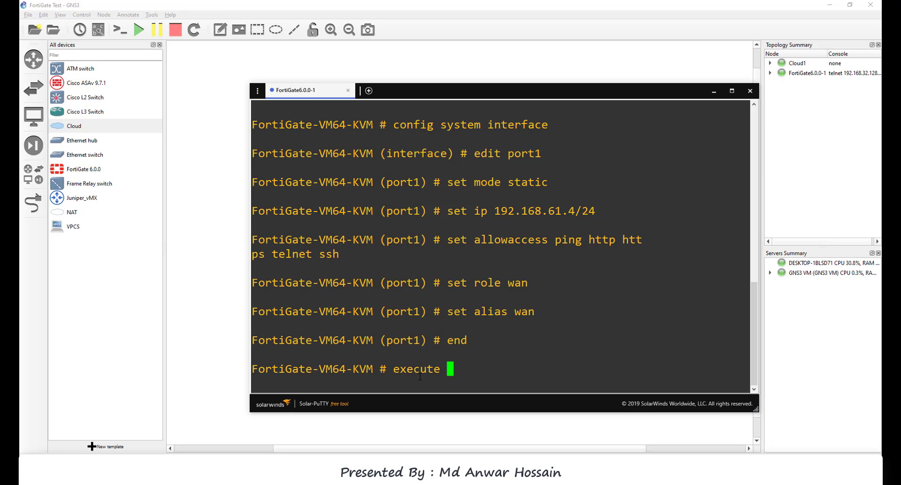
text(ping)
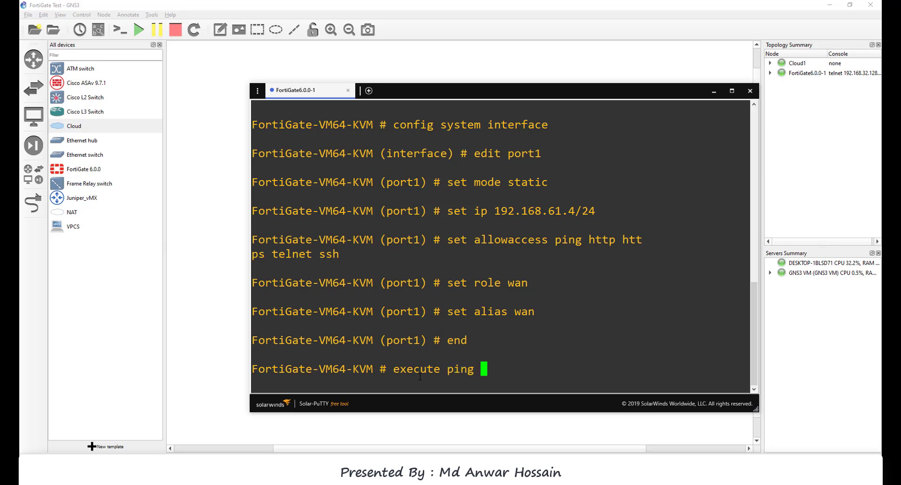
text(192.168)
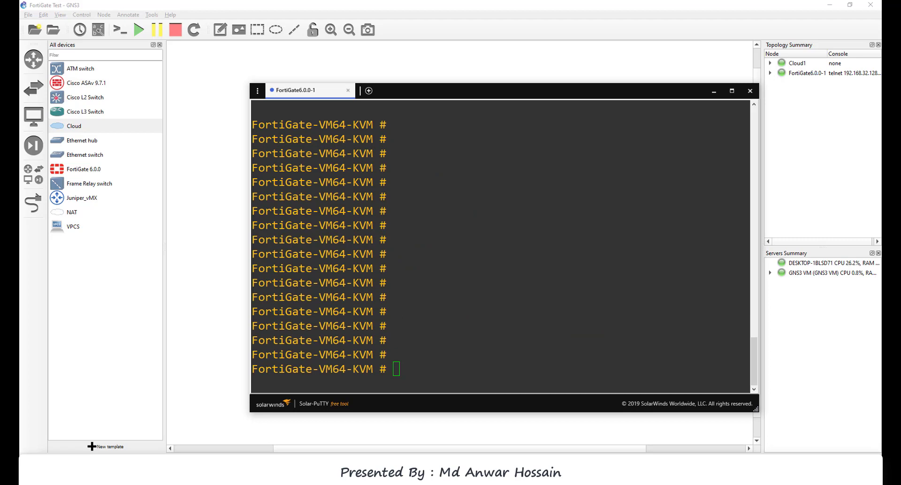
Begin a new config command at the fresh FortiGate prompt after the ping.
text(co)
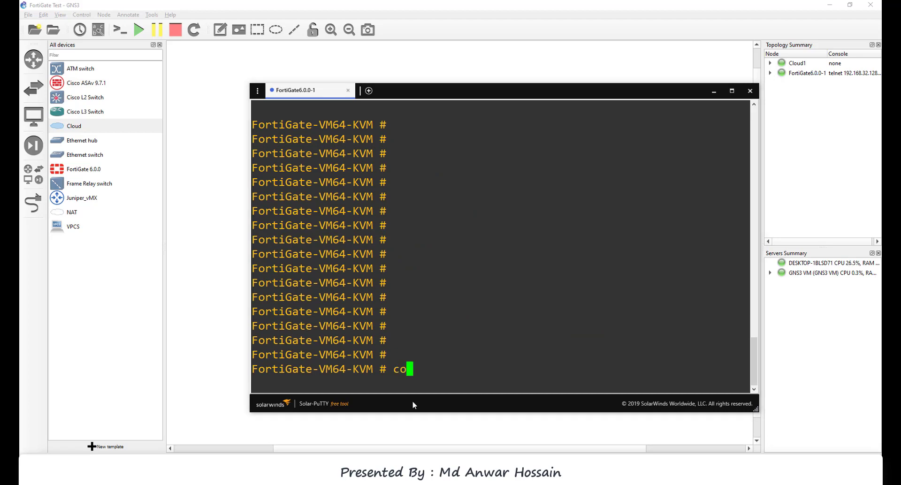
Add static route 1: dst 0.0.0.0/0, device port1, gateway 192.168.61.2, and end.
text(nfig router static)
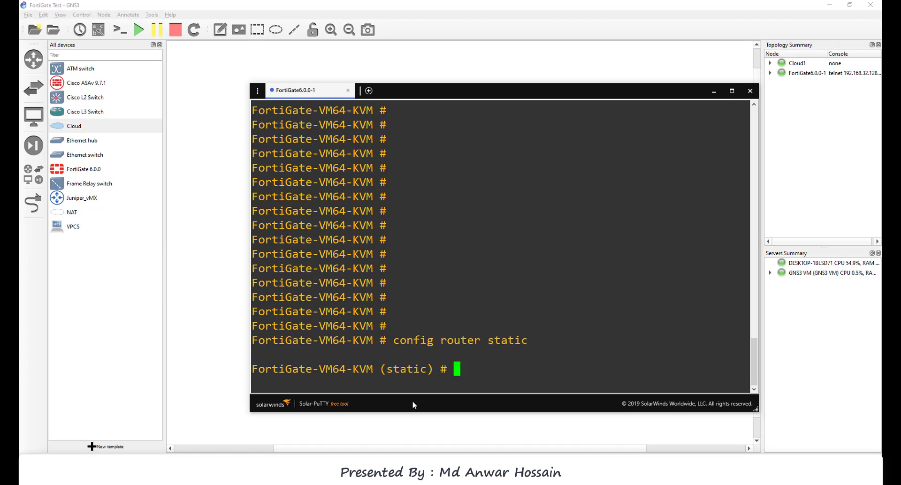
text(edit 1)
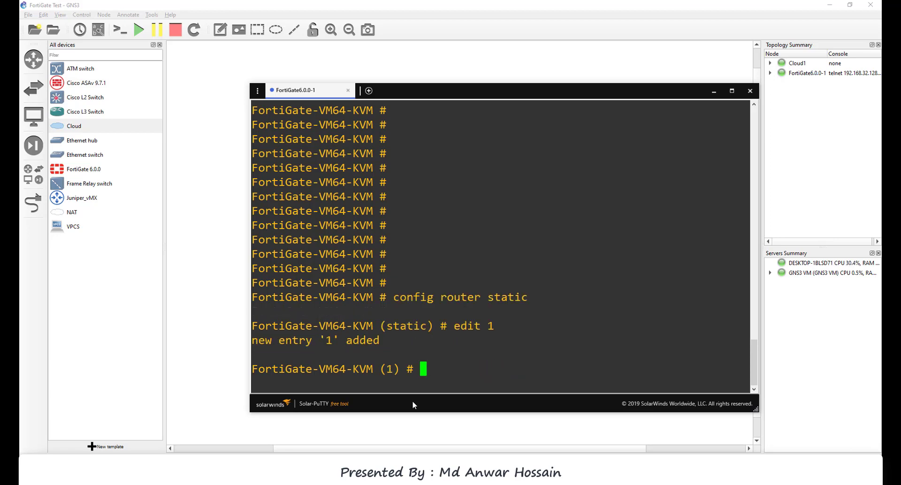
text(set d)
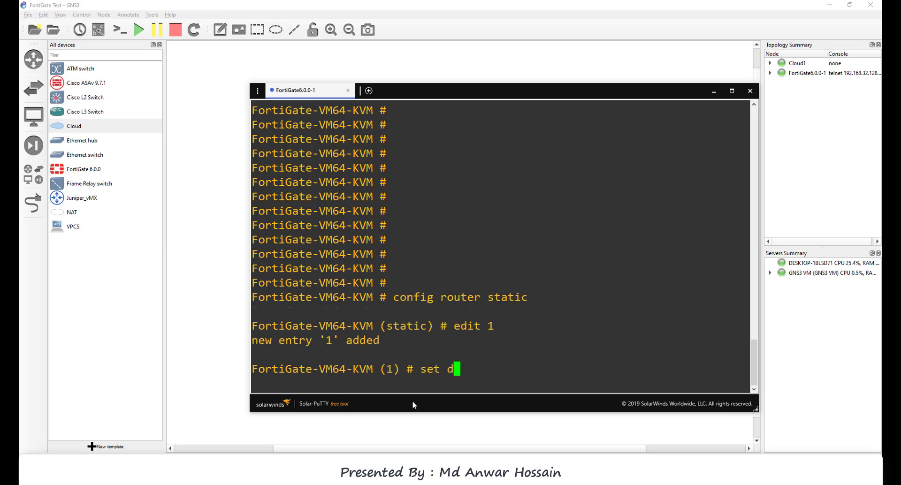
text(st 0.0.)
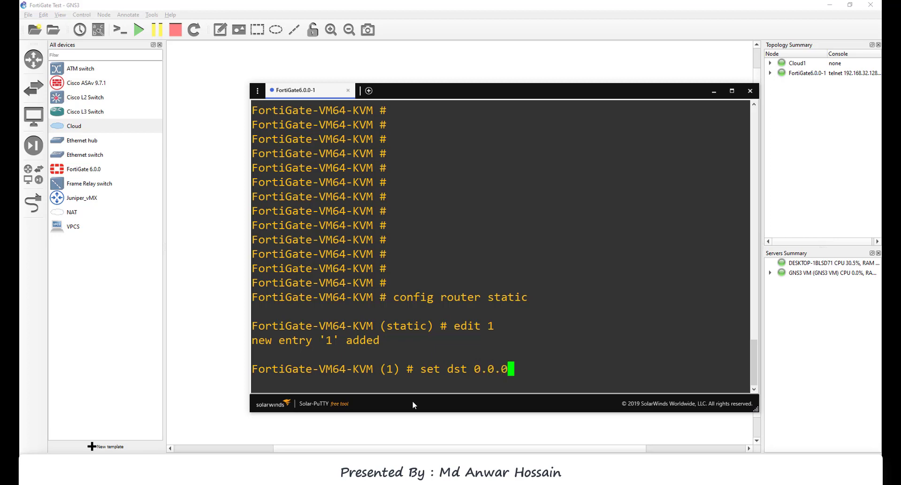
text(0/0)
text(set d)
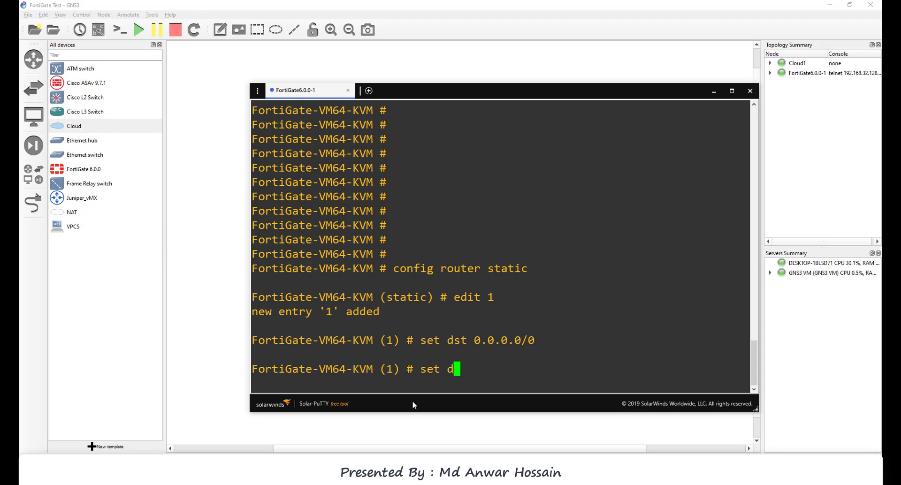
text(evice port1)
text(set gateway)
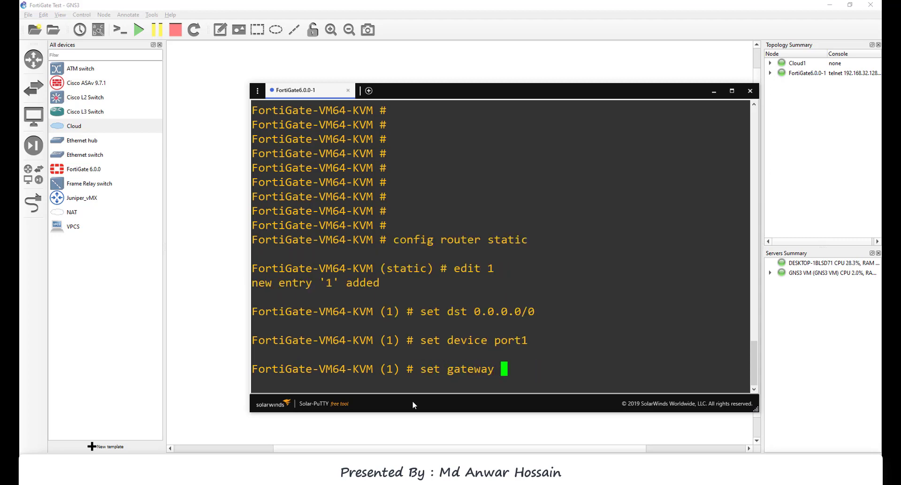
text(192.168.61.2)
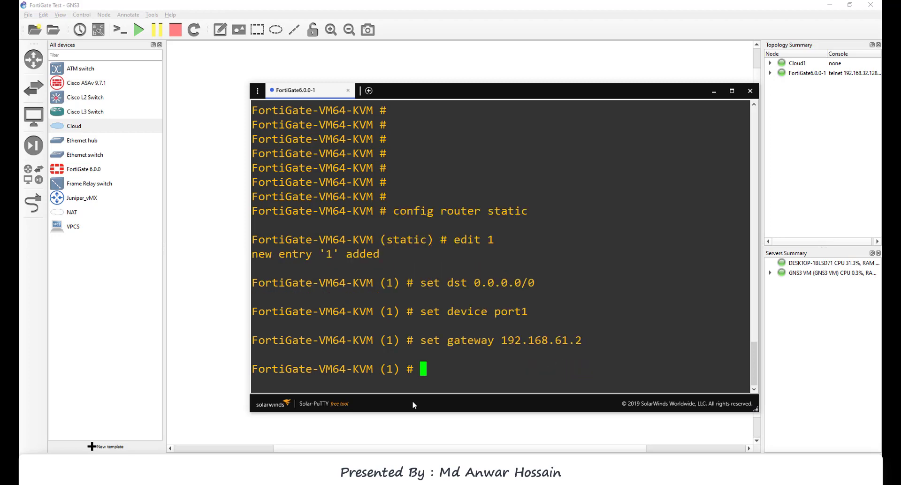
text(end)
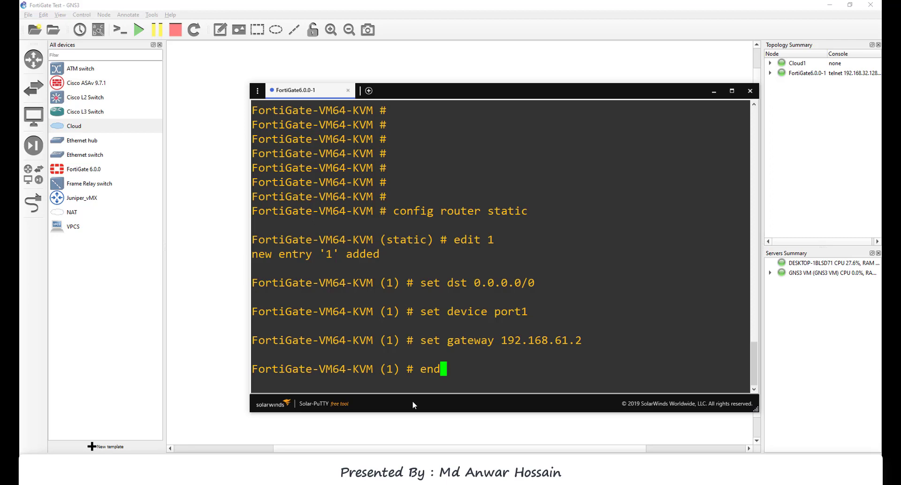
Run execute ping 8.8.8.8 from the FortiGate console.
text(exec)
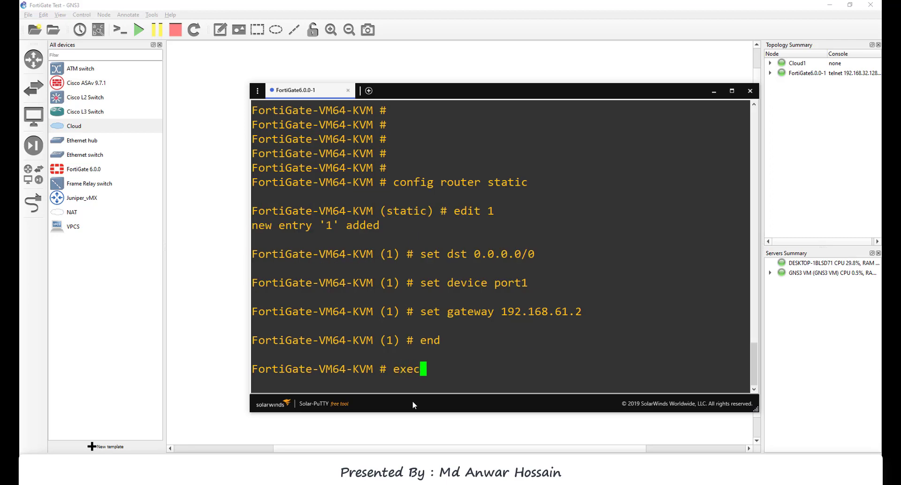
text(ute p)
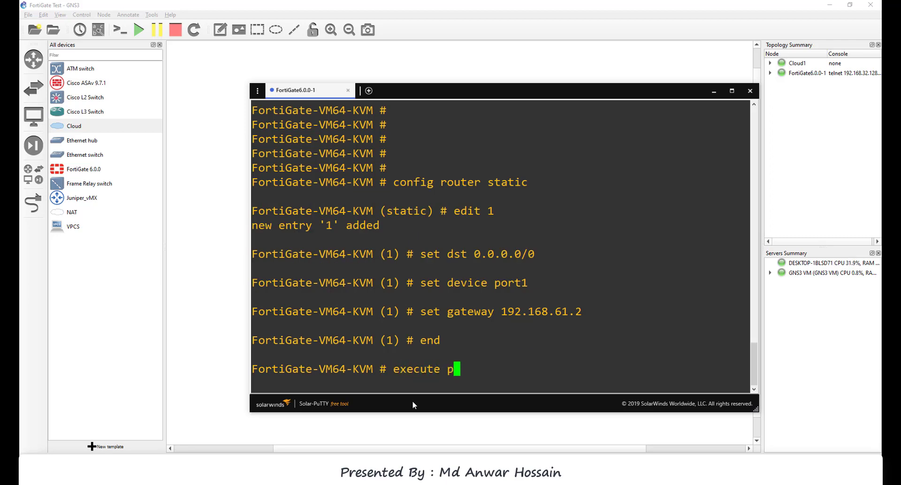
text(ing 8.8.)
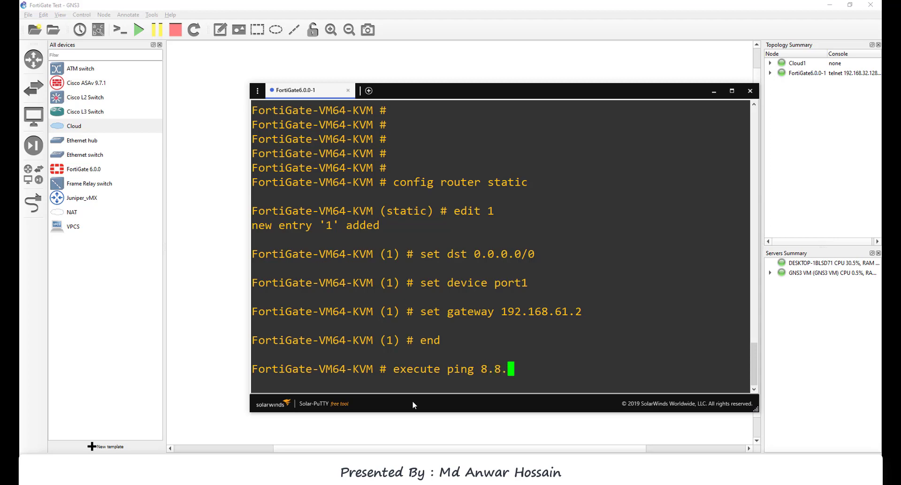
key(Return)
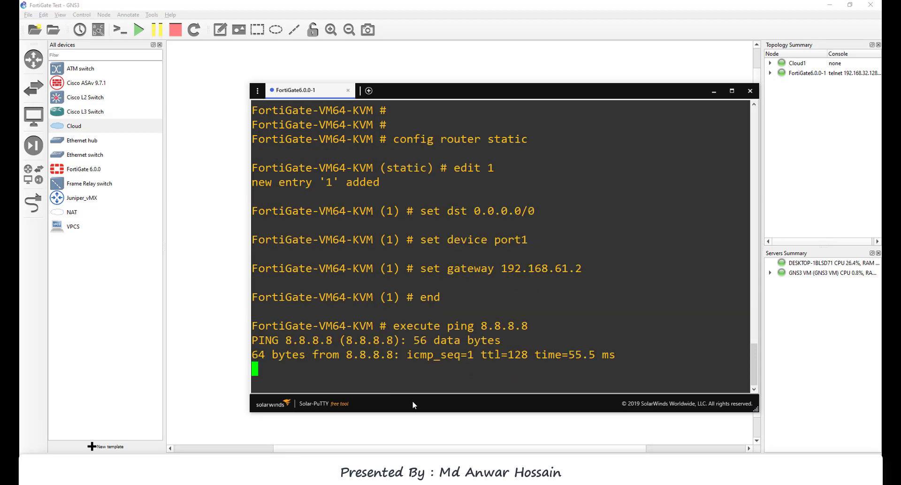
Scroll the console to view the ping statistics for 8.8.8.8.
scroll(down, 3)
text(cm)
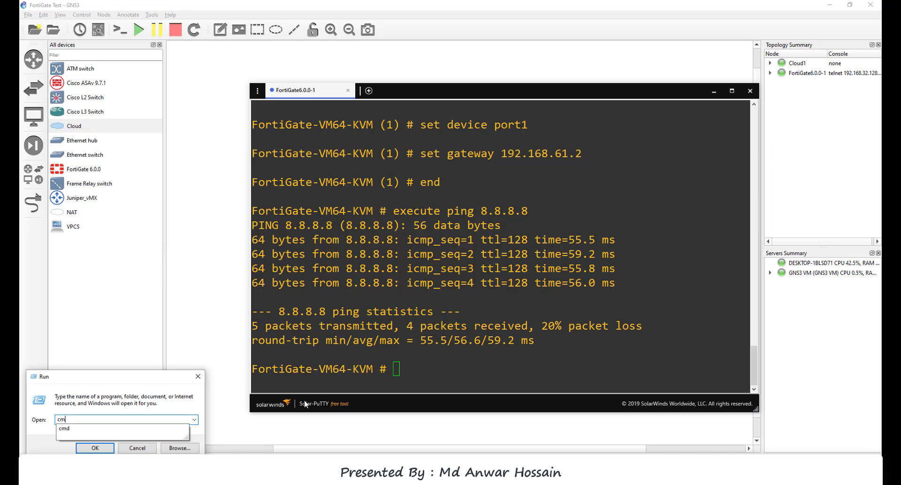
Open Windows cmd and ping the FortiGate's 192.168 address from the host.
click(95, 448)
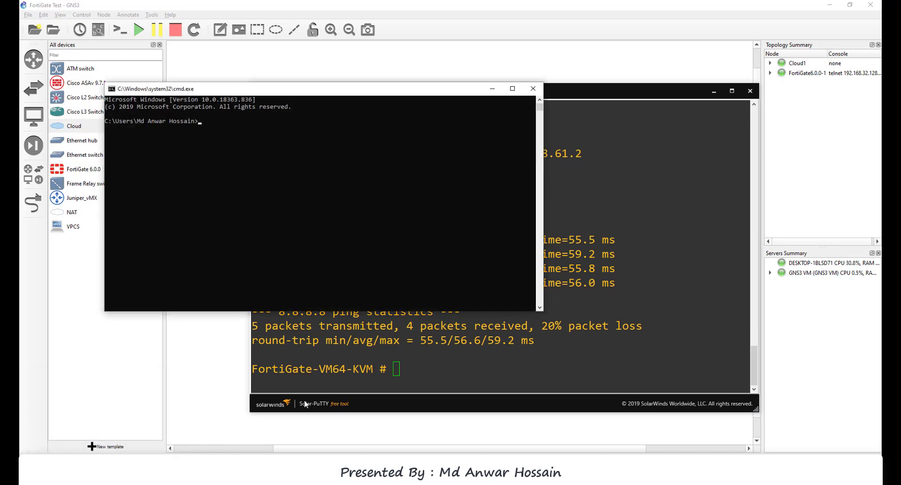
text(ping)
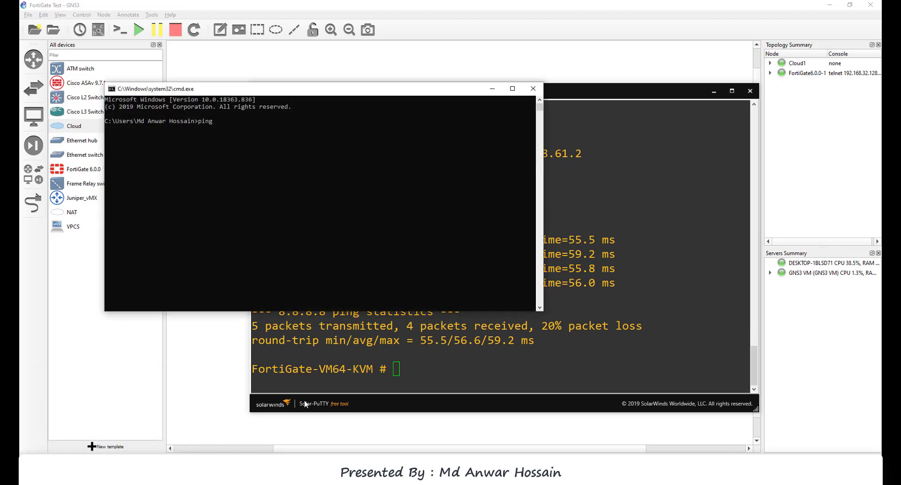
text(192.168)
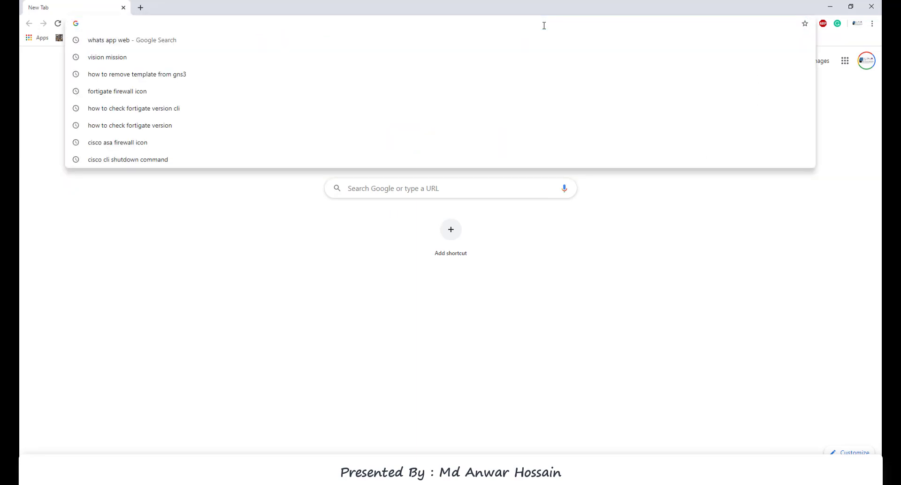
Browse to the FortiGate web GUI and log in as admin with a blank password.
text(192.168.61.3)
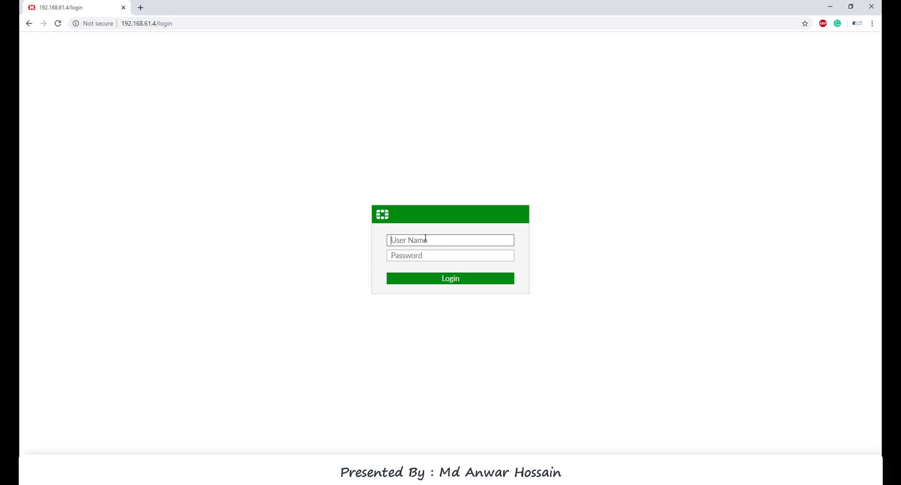
text(admin)
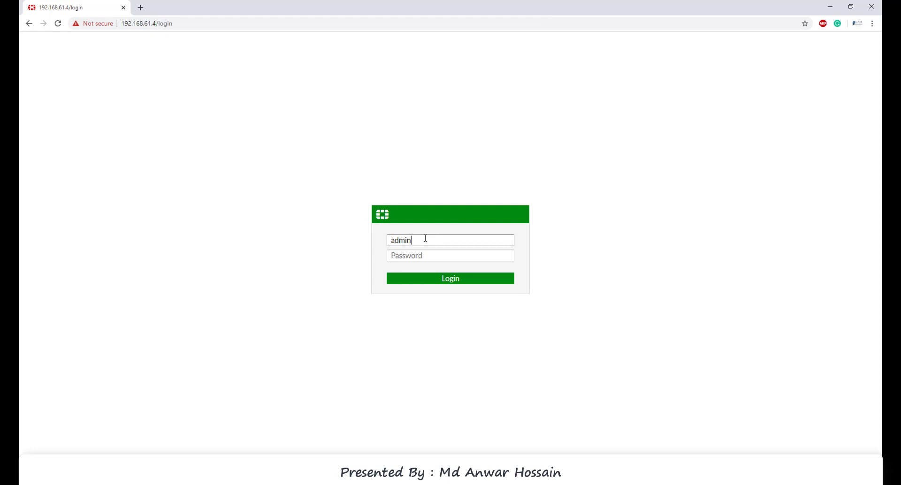
click(450, 278)
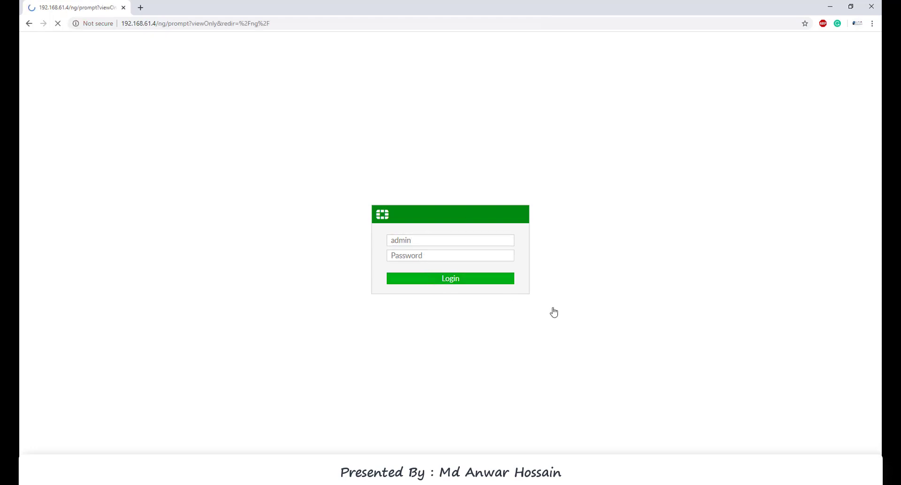
click(449, 278)
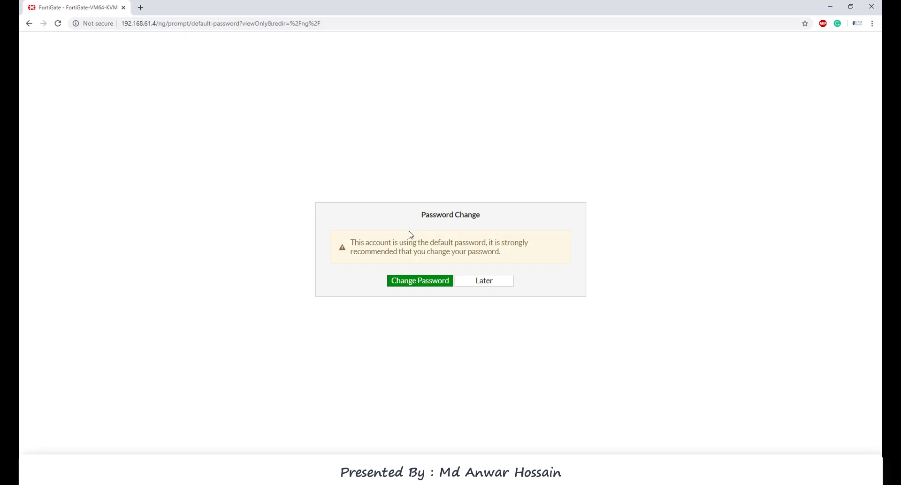
mouse_move(541, 251)
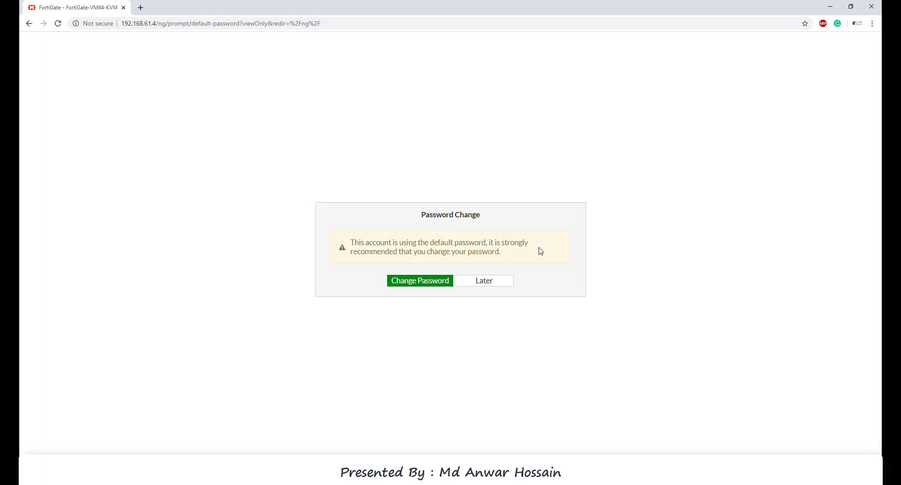
Change the default admin password to a new one and confirm it.
click(420, 281)
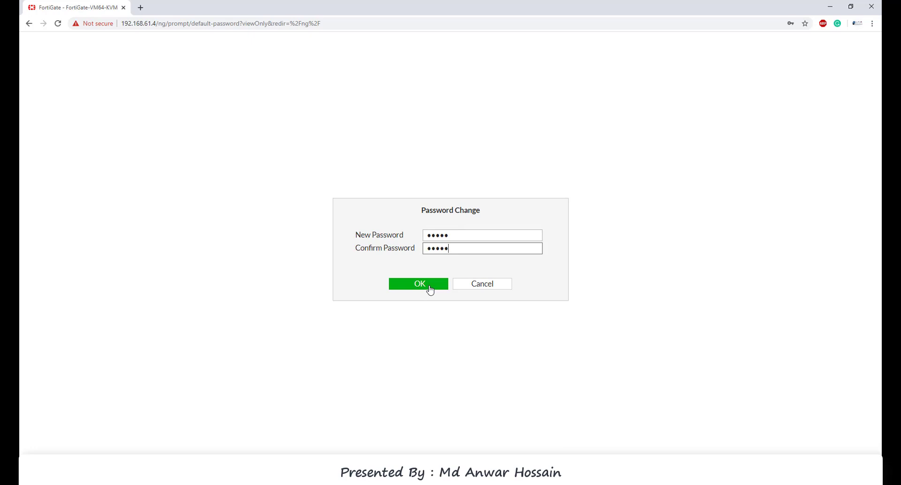
click(419, 284)
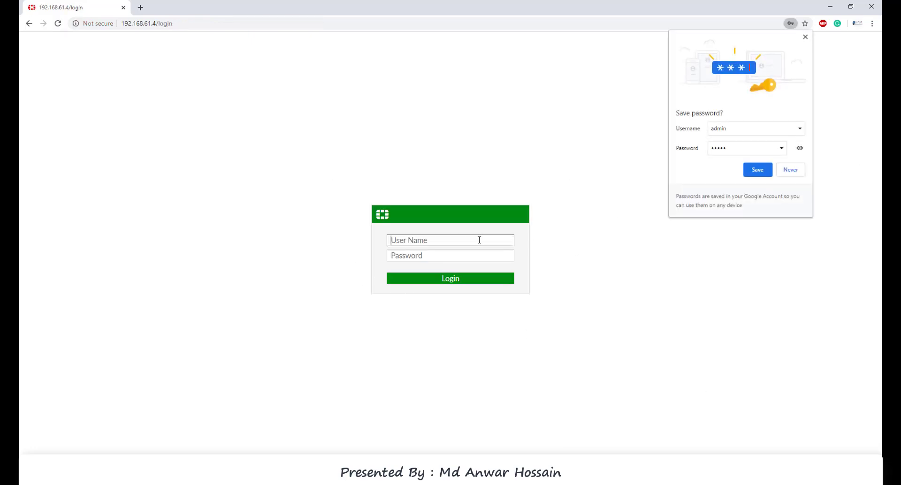
Log in as admin with the new password to reach the FortiGate-VM64-KVM dashboard.
text(admin)
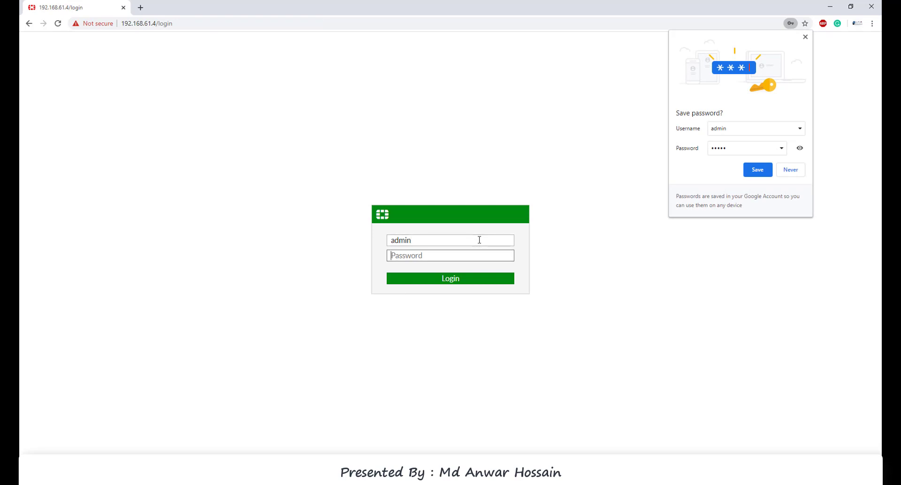
click(451, 278)
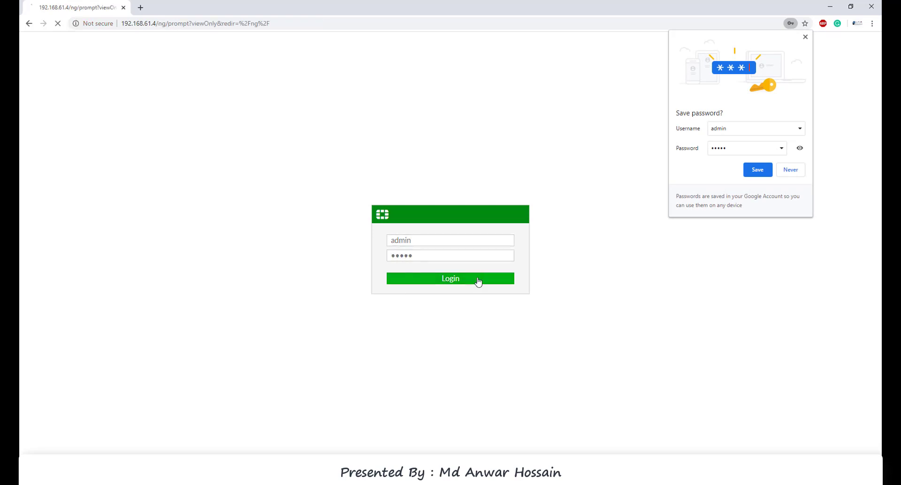
click(451, 278)
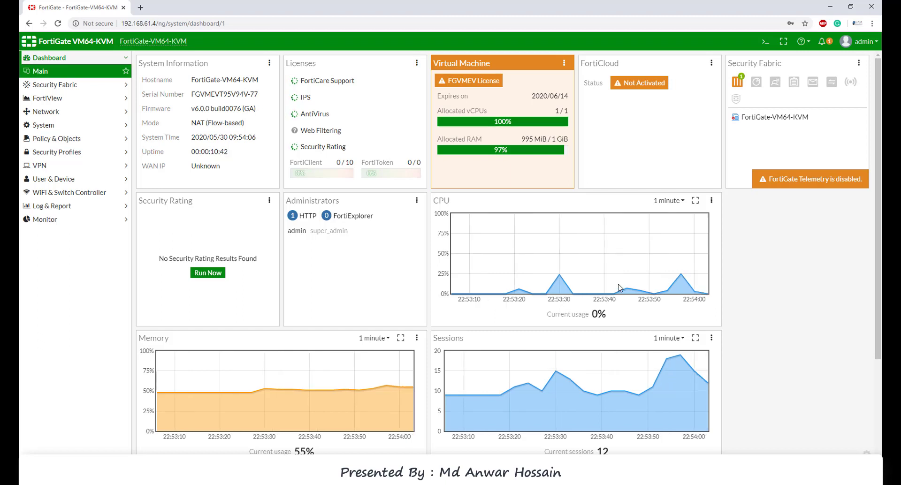
mouse_move(384, 287)
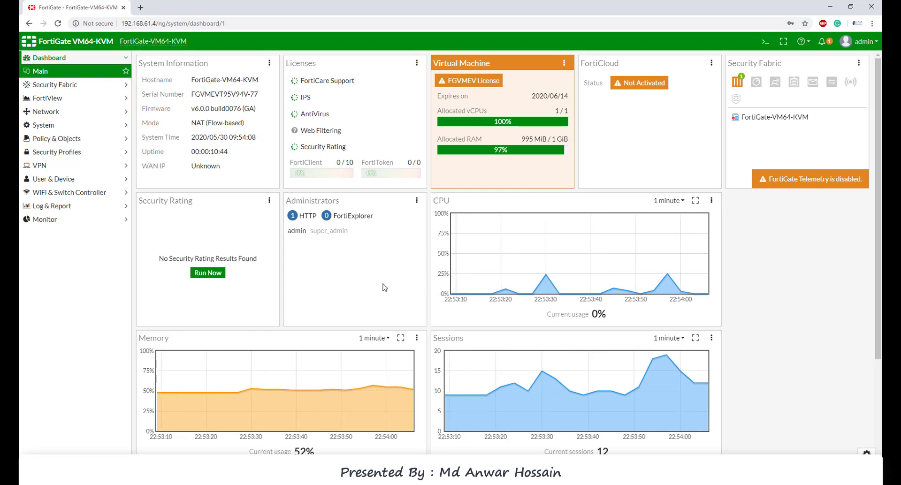